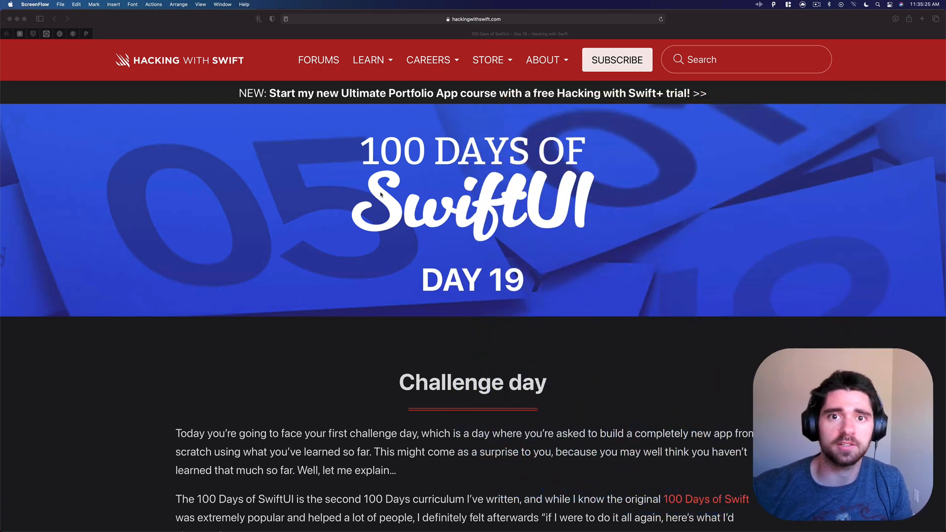
pyautogui.moveTo(572, 283)
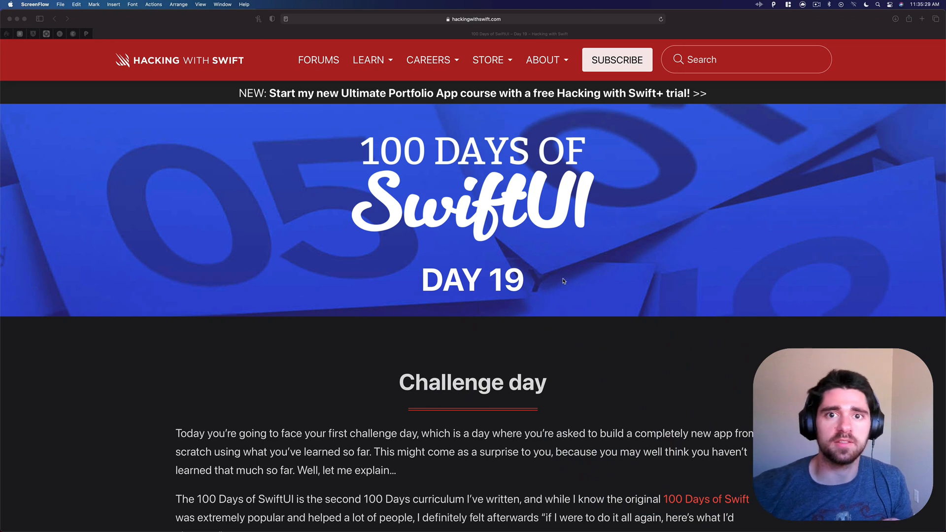
pyautogui.moveTo(547, 310)
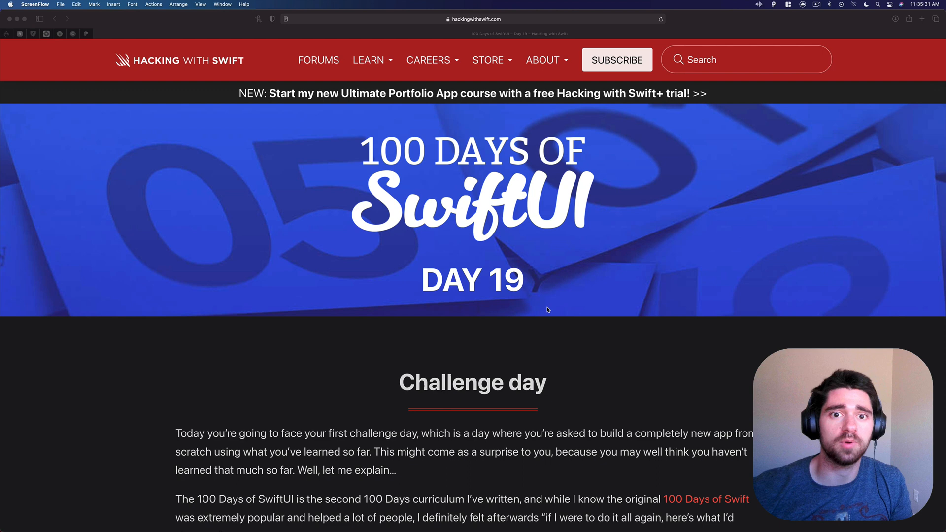
# - Enter 1 then 2 in the Simulator's Converter field to demo feet-to-inches conversion
pyautogui.scroll(-3)
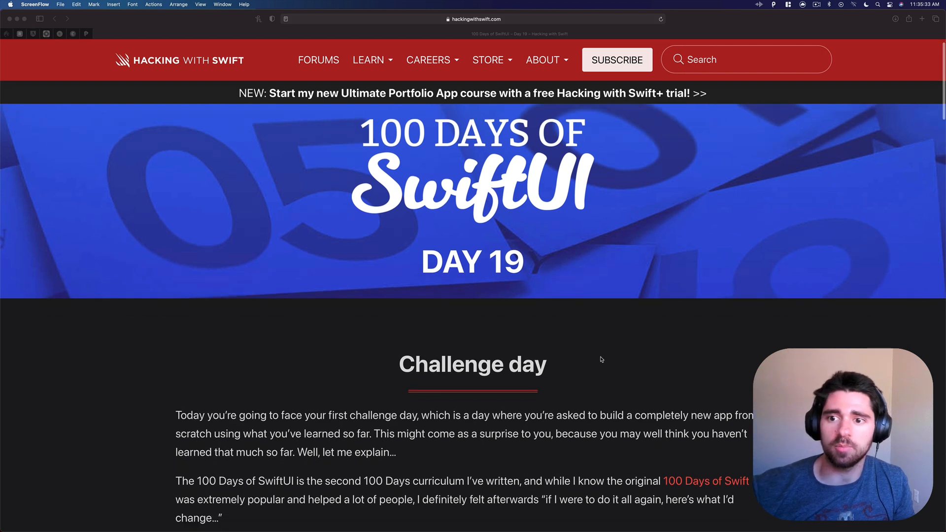
pyautogui.scroll(-3)
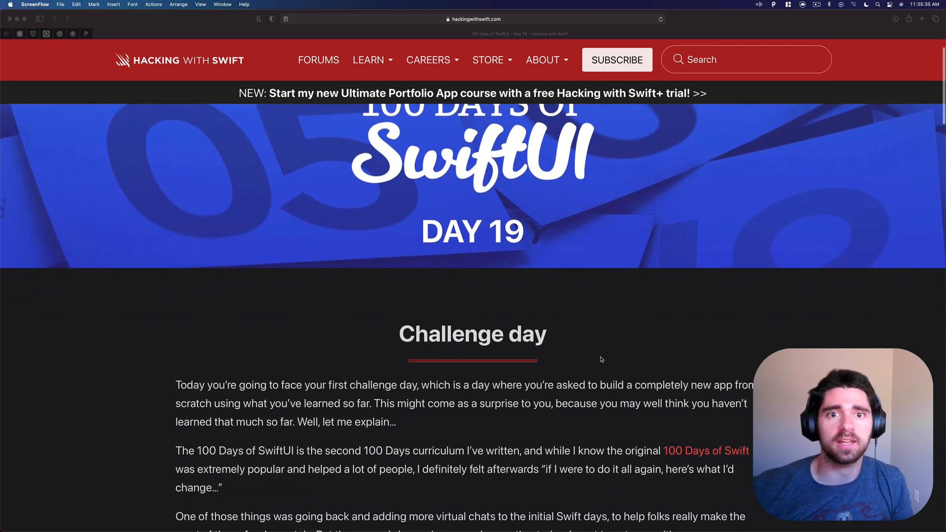
pyautogui.scroll(-3)
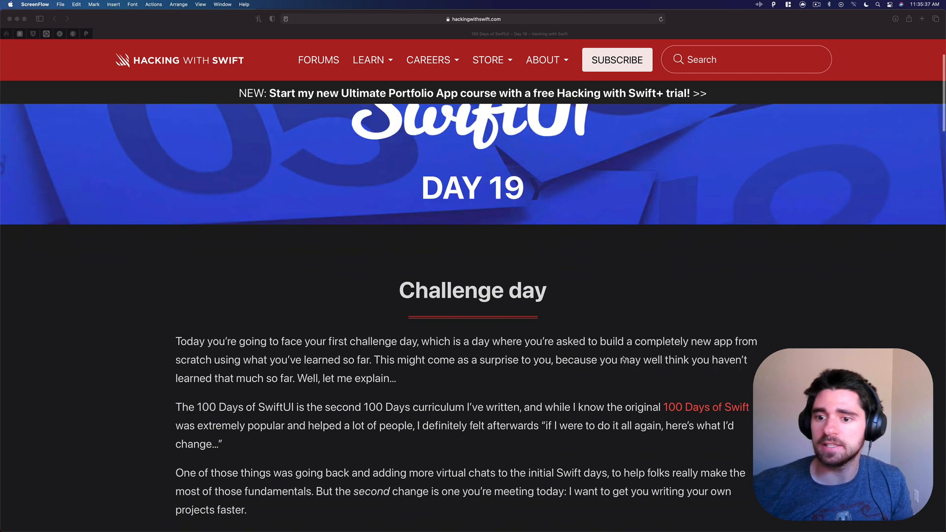
pyautogui.scroll(-3)
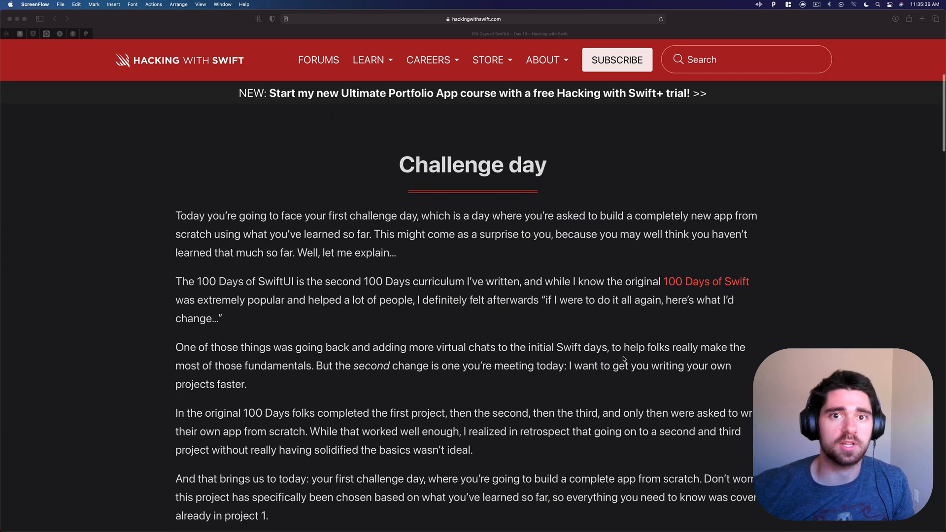
pyautogui.scroll(-3)
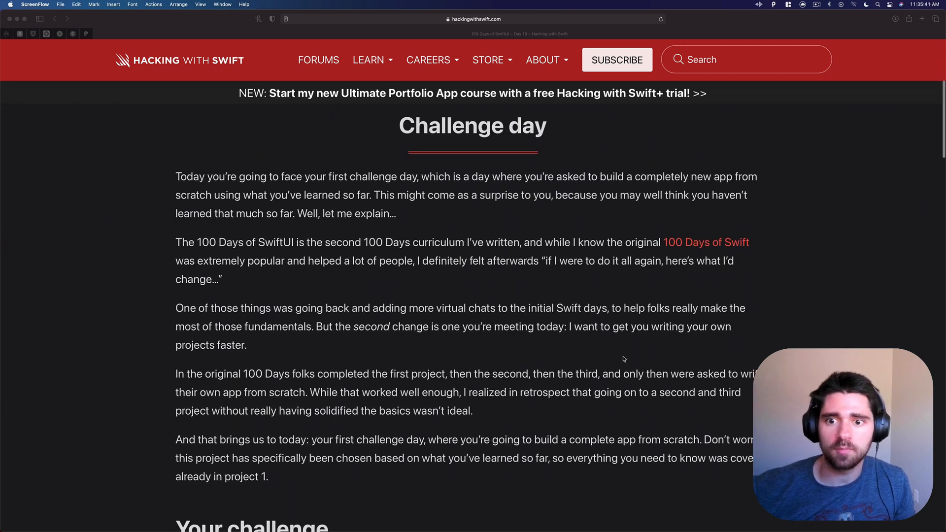
pyautogui.scroll(-3)
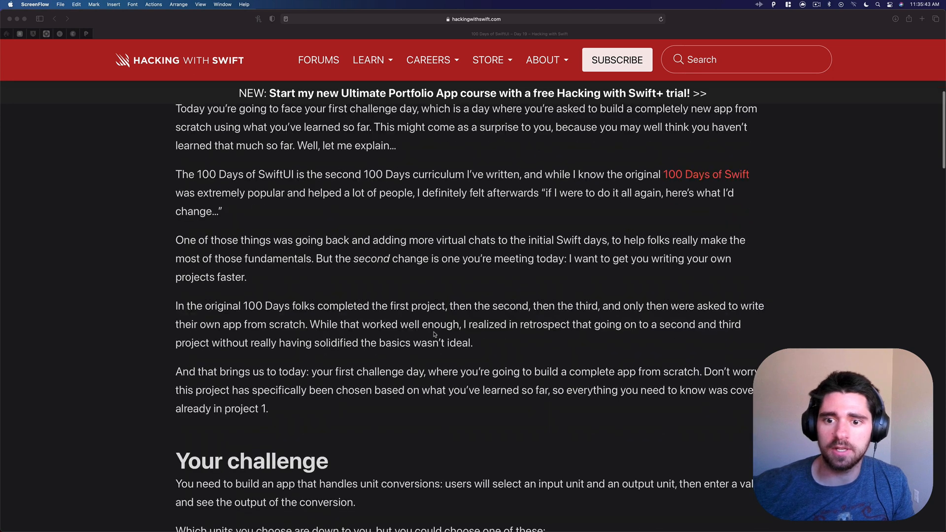
pyautogui.scroll(-3)
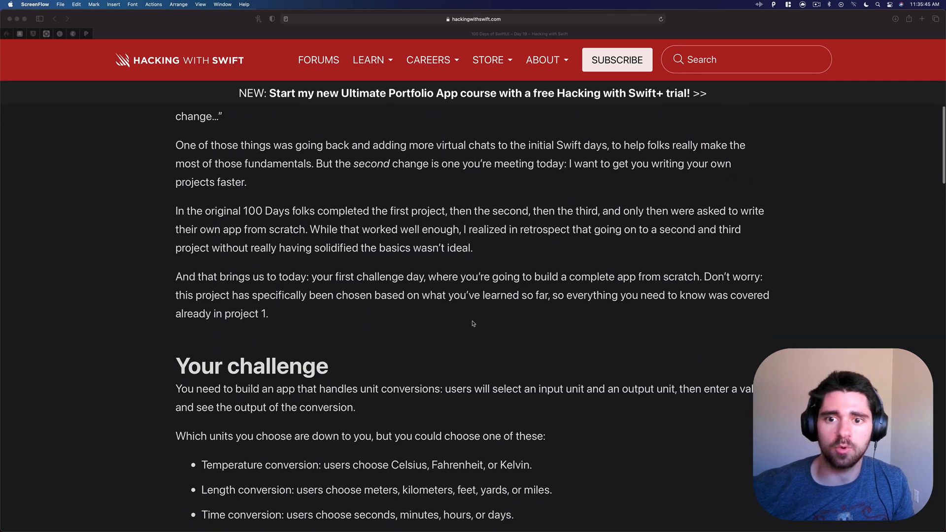
pyautogui.scroll(-3)
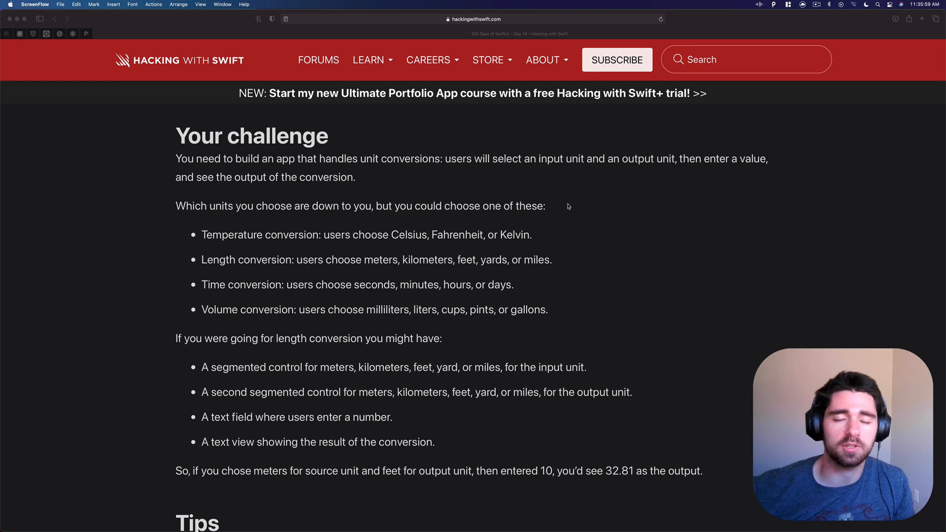
pyautogui.scroll(-3)
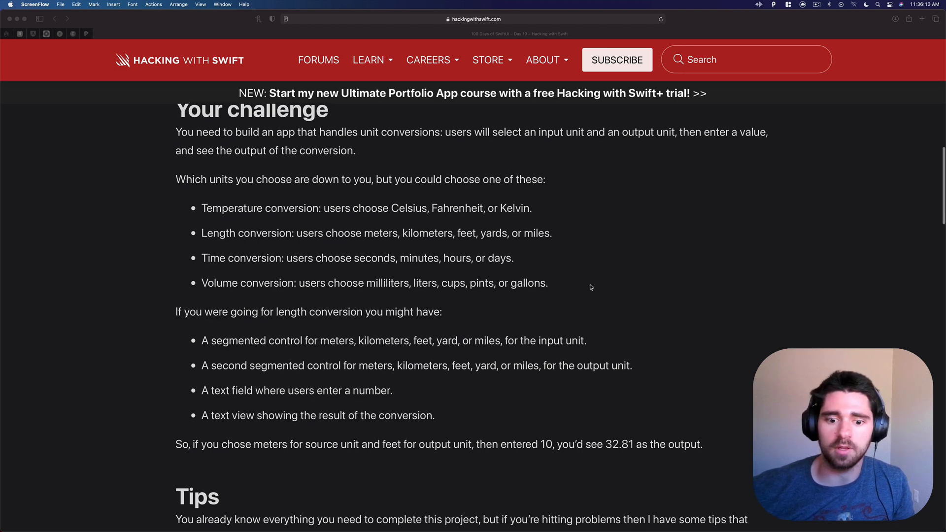
pyautogui.scroll(-3)
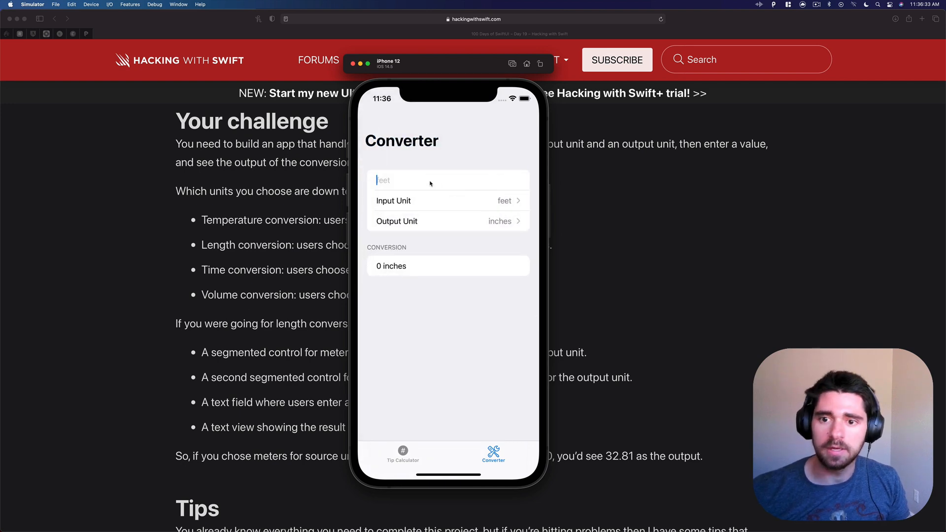
pyautogui.write('1')
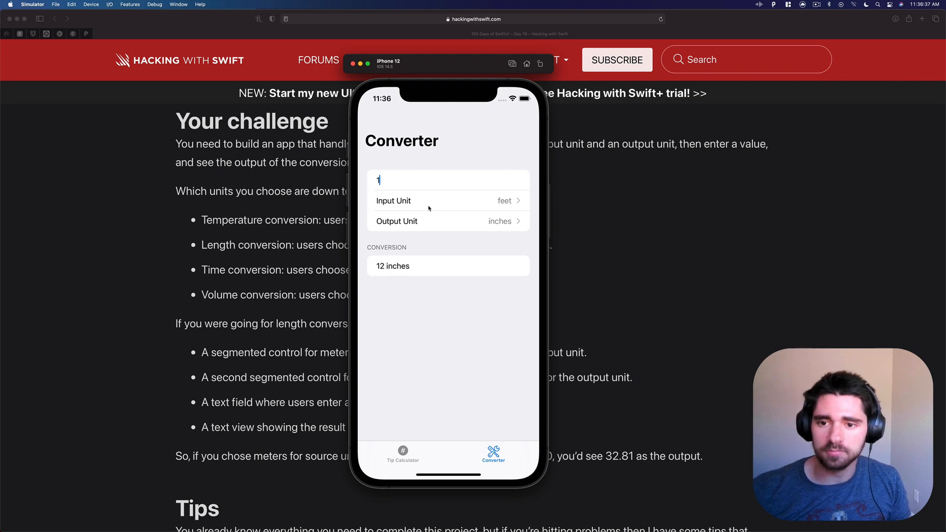
pyautogui.write('2')
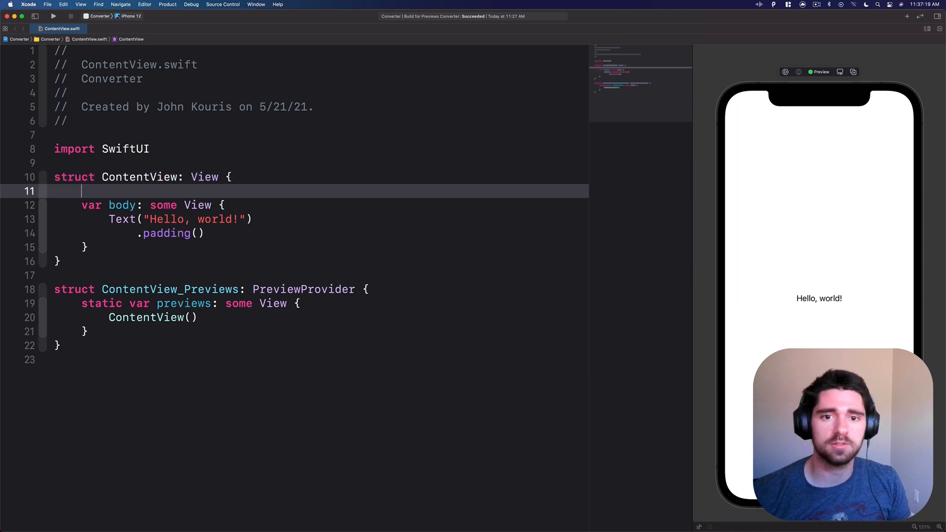
# - Declare a unitOptions array of UnitLength units, millimeters through miles, inside ContentView
pyautogui.press('enter')
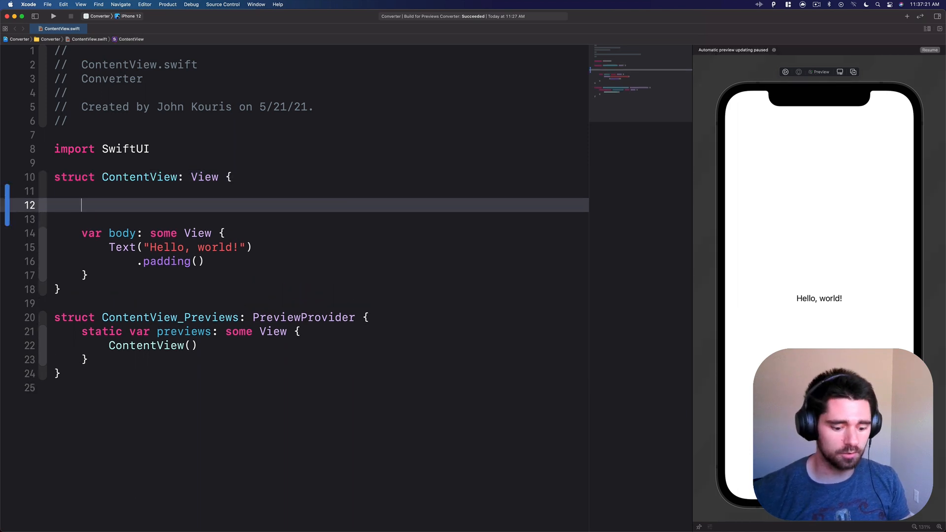
pyautogui.write('let unitOp')
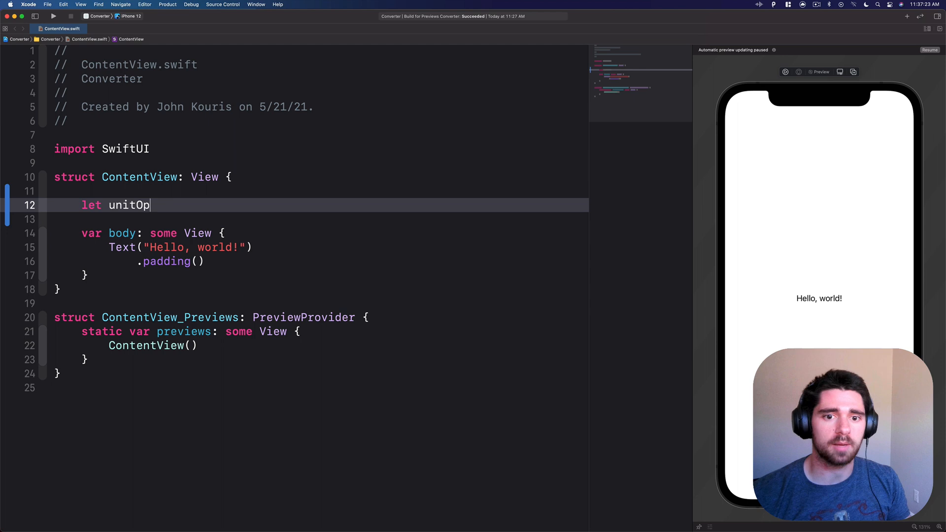
pyautogui.write('tions = [')
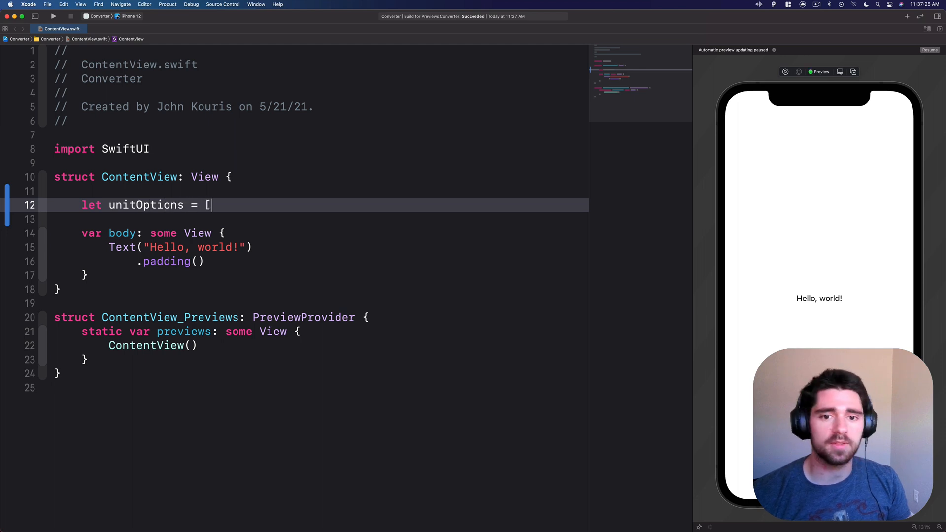
pyautogui.write('Unitlength.millimeters,')
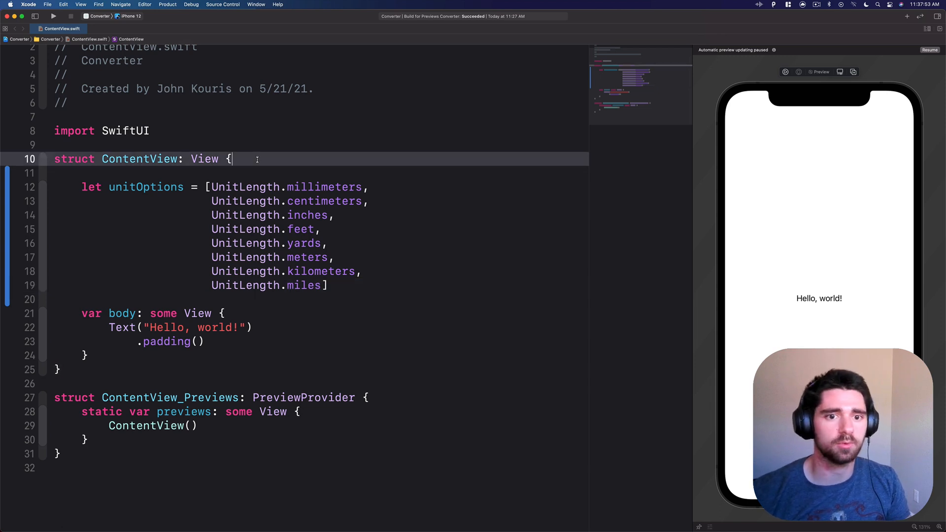
pyautogui.press('return')
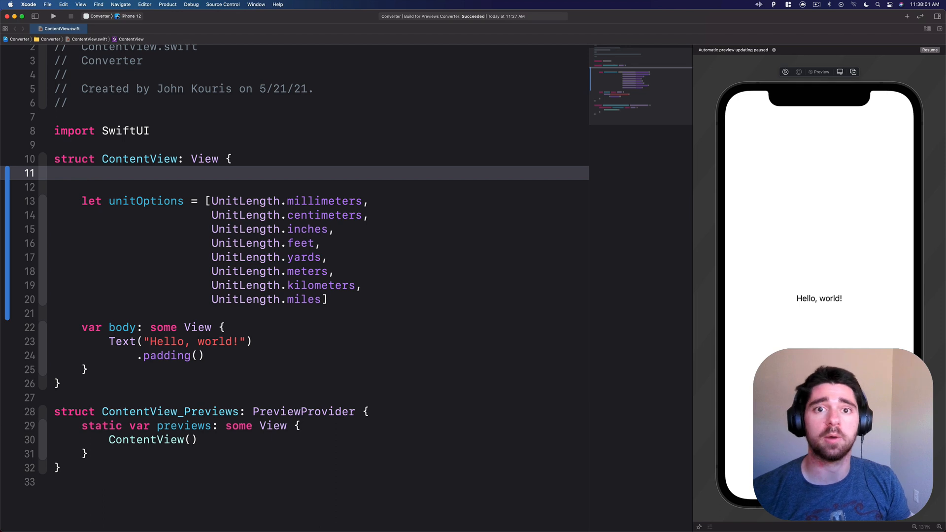
pyautogui.write('@')
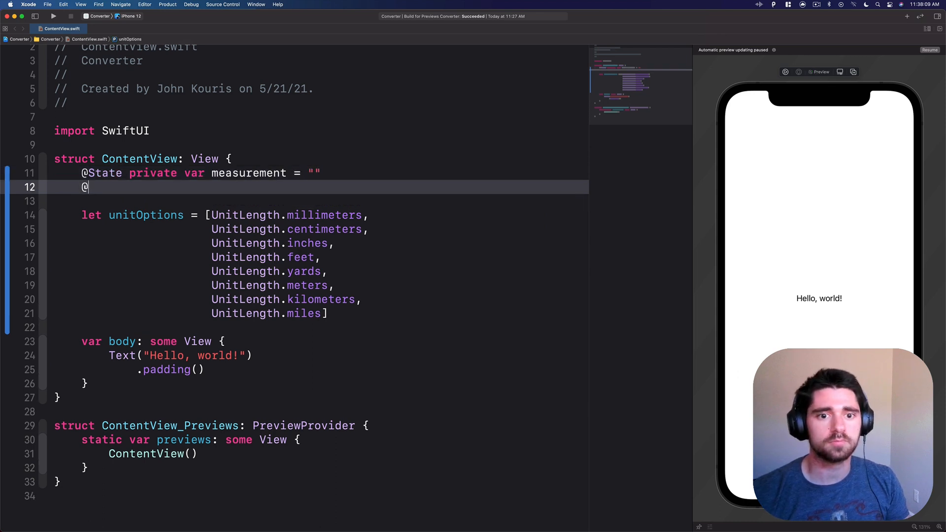
pyautogui.write('State private var inputU')
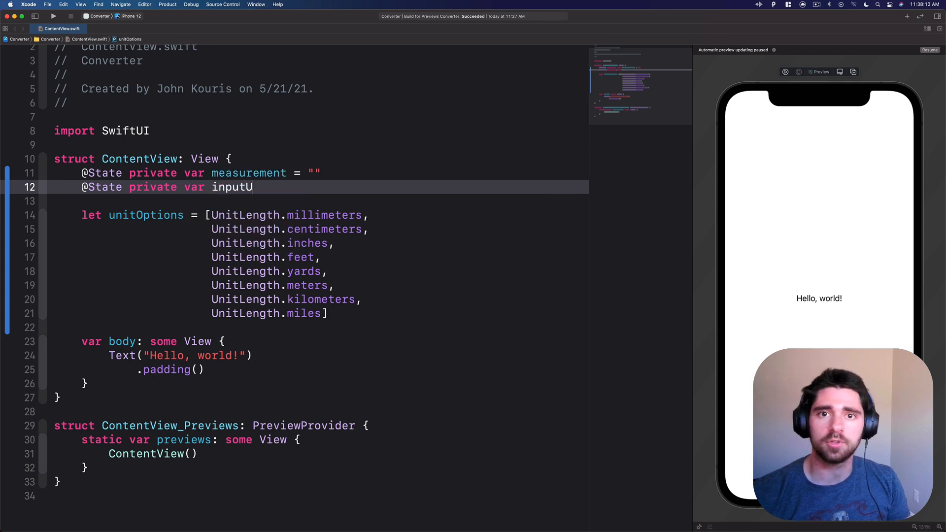
pyautogui.write('nit = 0')
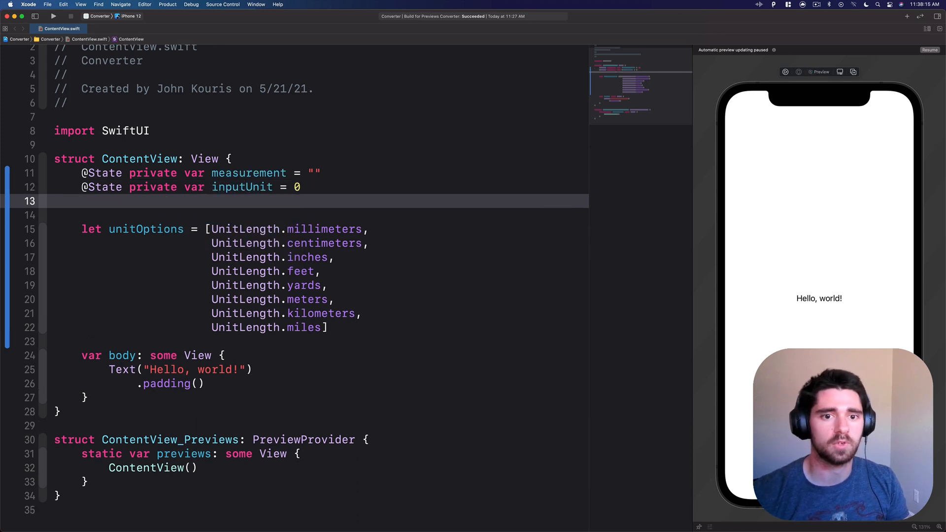
pyautogui.write('@State private var outp')
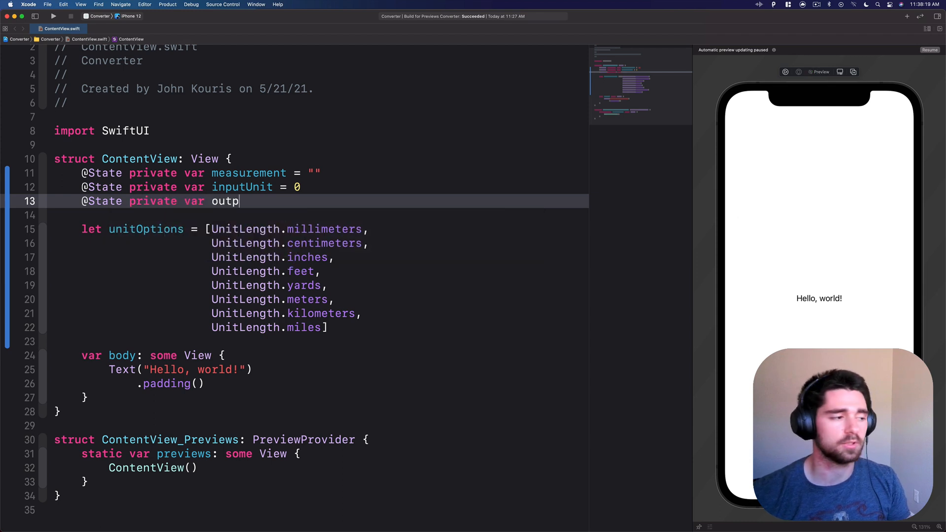
pyautogui.write('utUnit = 0')
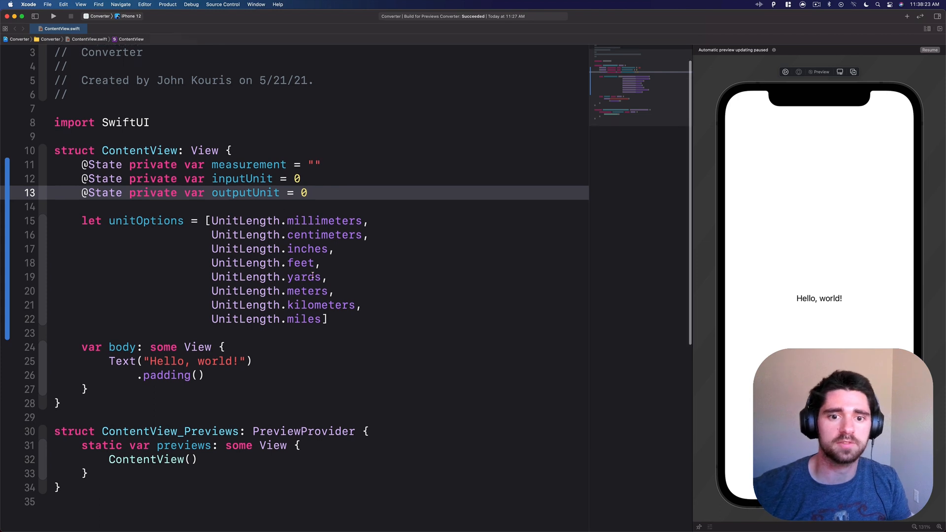
pyautogui.scroll(-3)
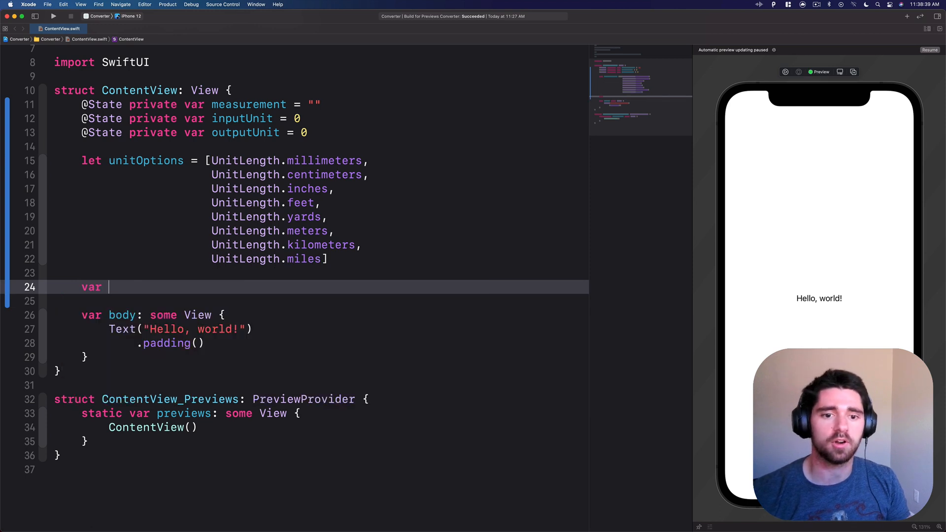
# - Declare conversionCalc as Measurement<UnitLength> and build inputAmount from measurement ?? 0
pyautogui.write('conver')
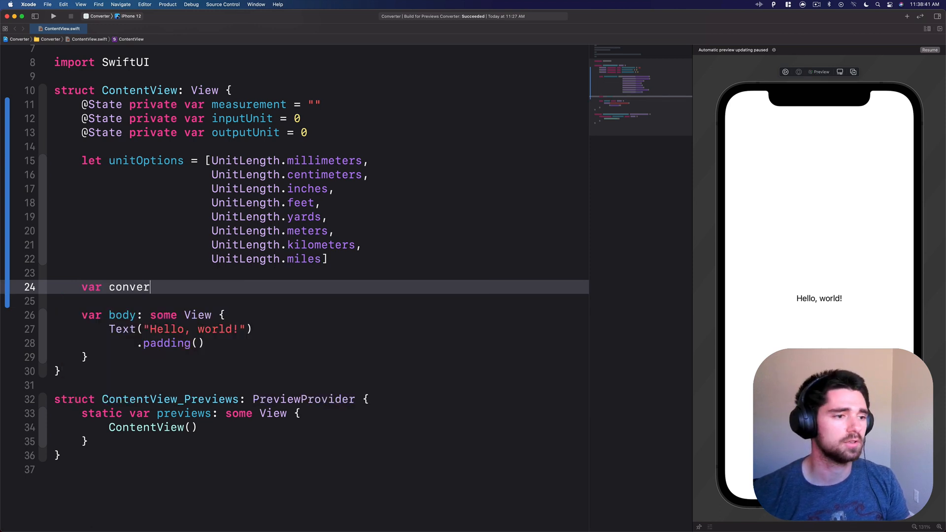
pyautogui.write('sionCalc:')
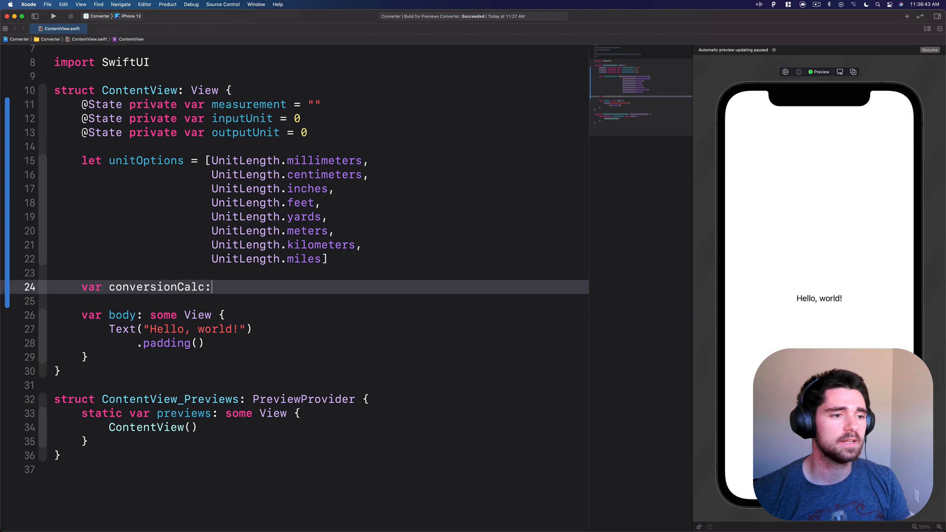
pyautogui.write('Measurement<')
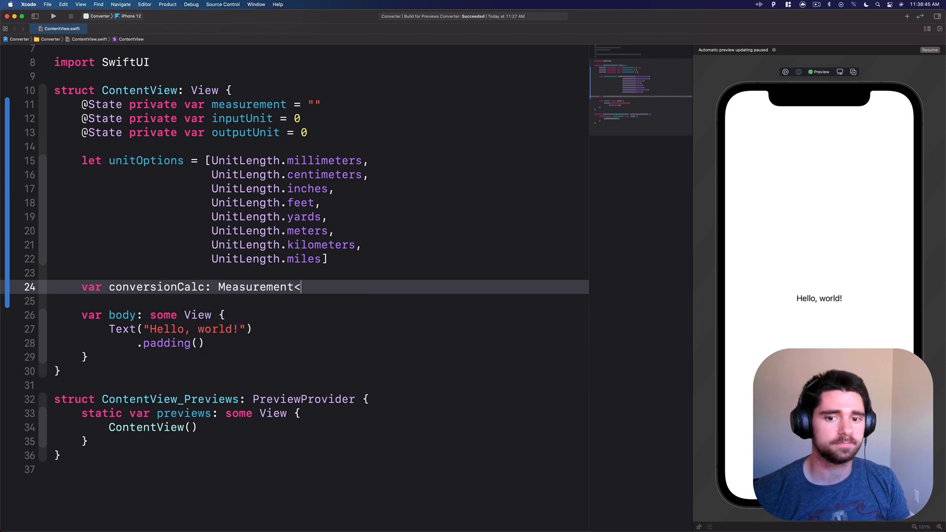
pyautogui.write('Unitl')
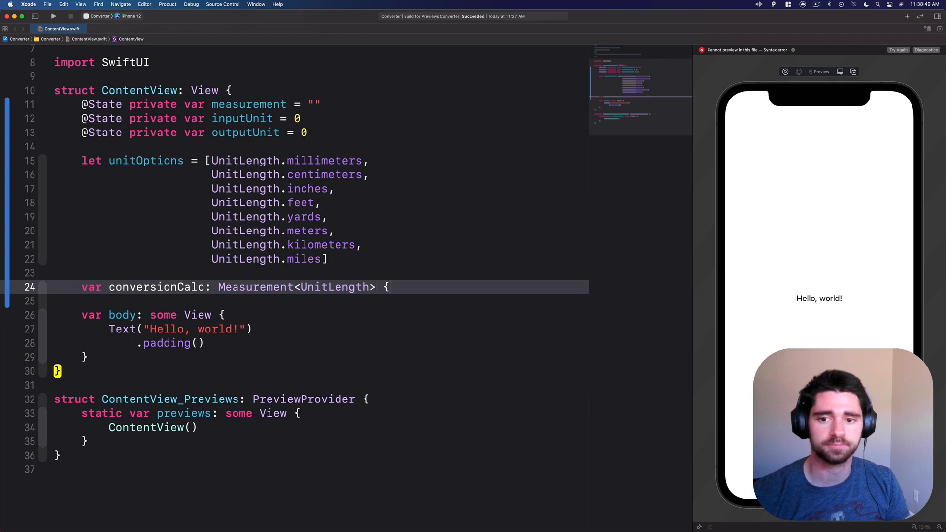
pyautogui.write('let')
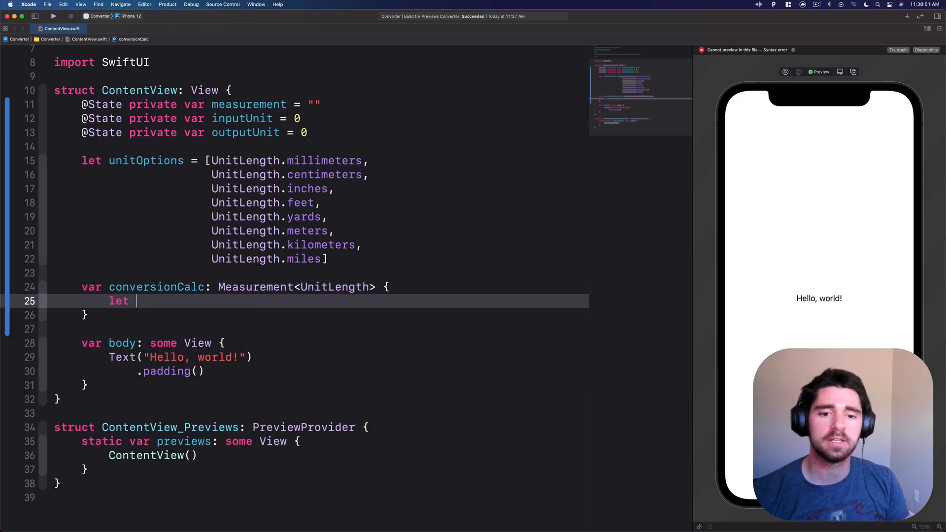
pyautogui.write('inputAmou')
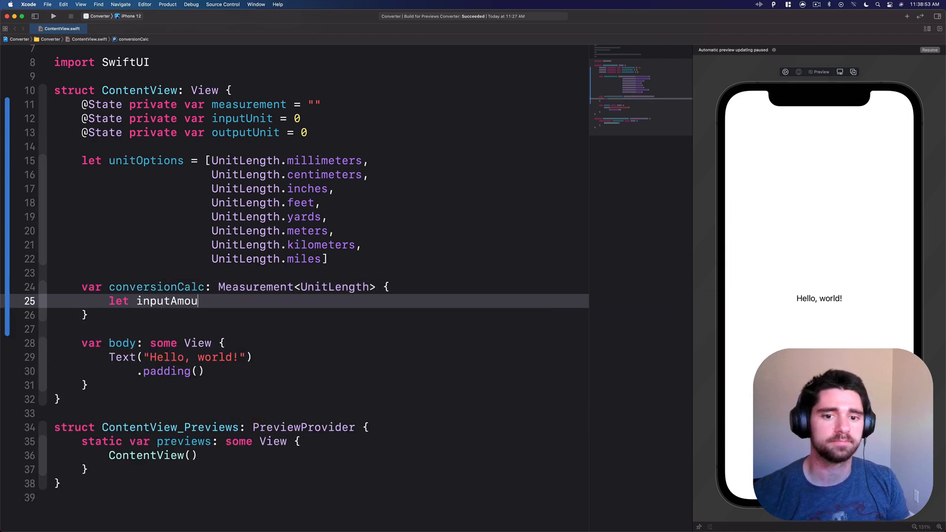
pyautogui.write('nt = Measurement(')
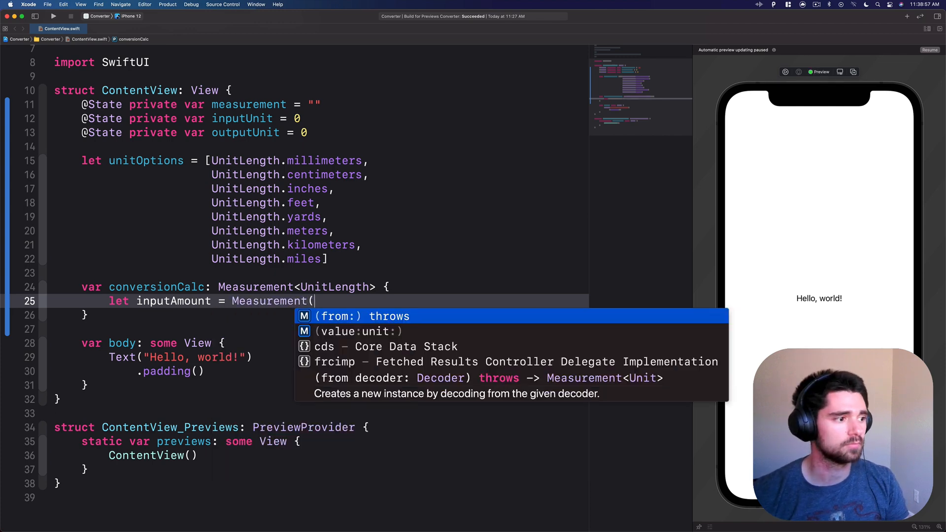
pyautogui.click(358, 330)
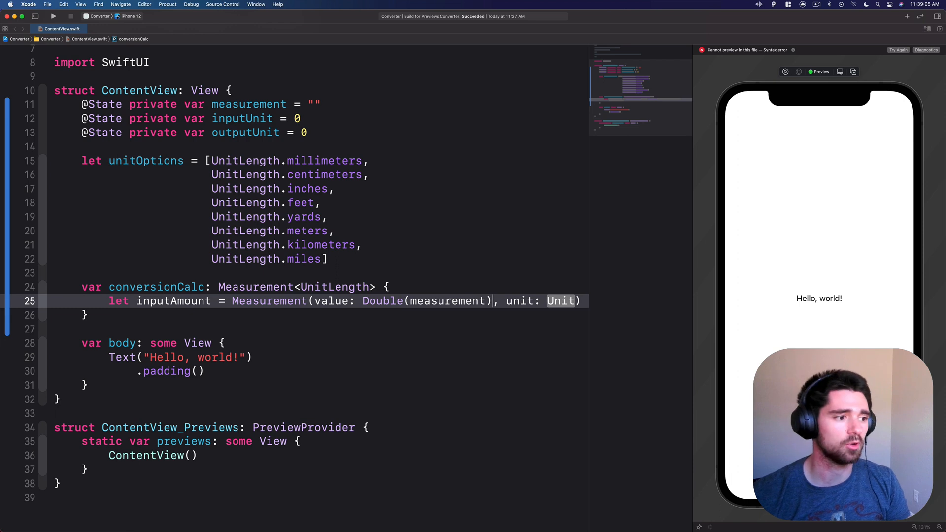
pyautogui.write('?? 0')
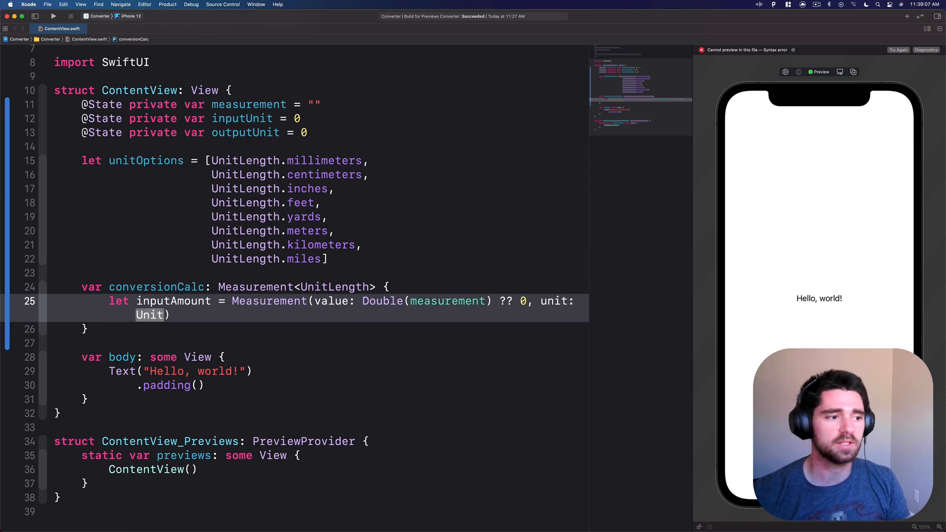
# - Give inputAmount the inputUnit, convert it to the output unit, and return outputAmount
pyautogui.doubleClick(149, 314)
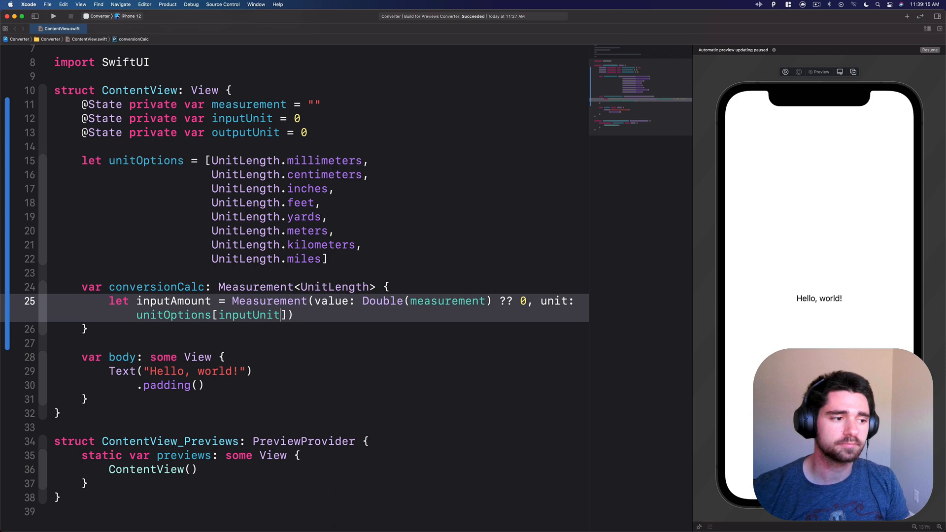
pyautogui.write('let')
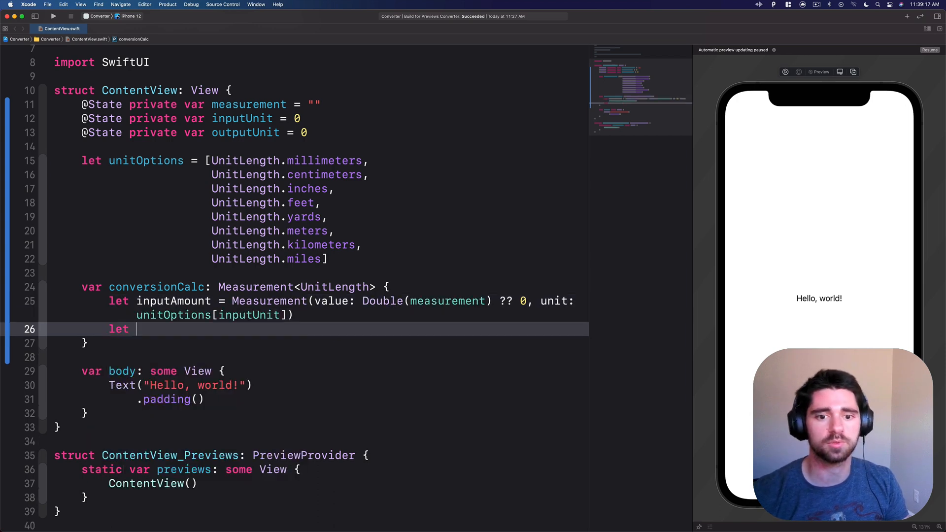
pyautogui.write('outpu')
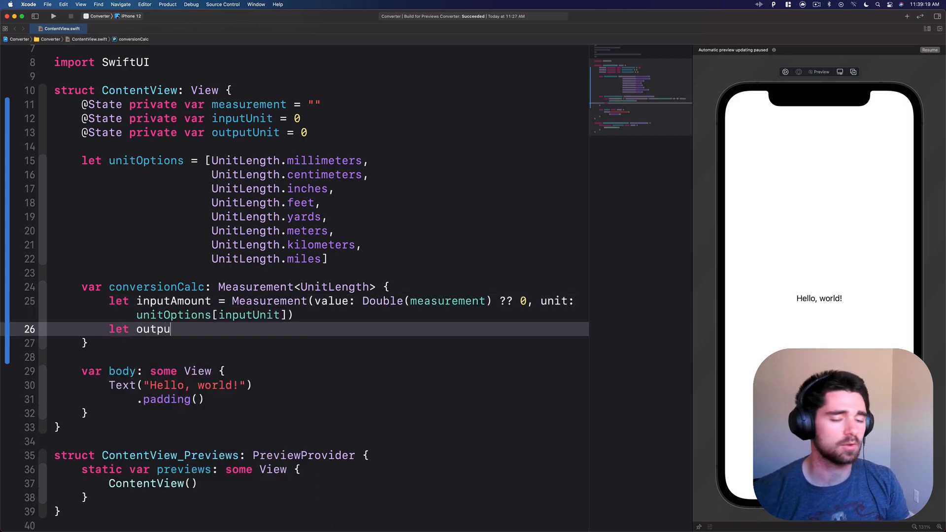
pyautogui.write('tAmount = Me')
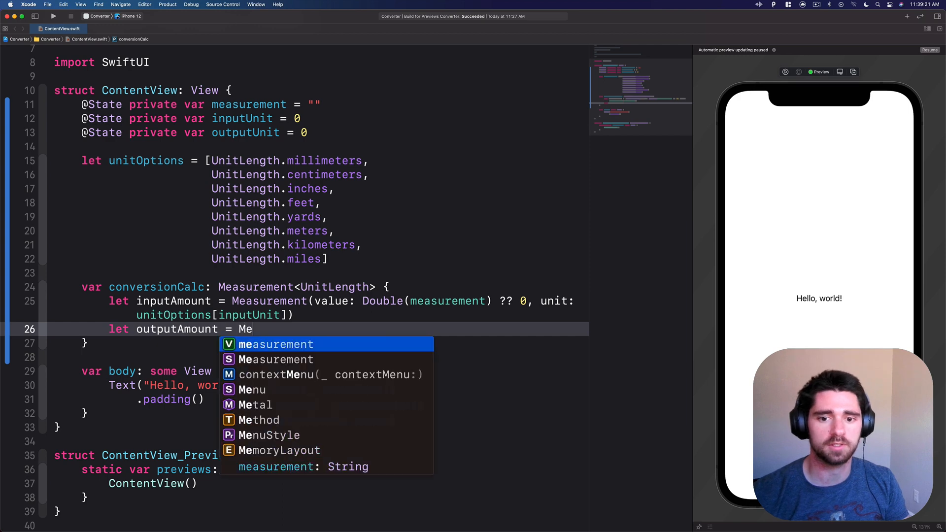
pyautogui.press('Backspace')
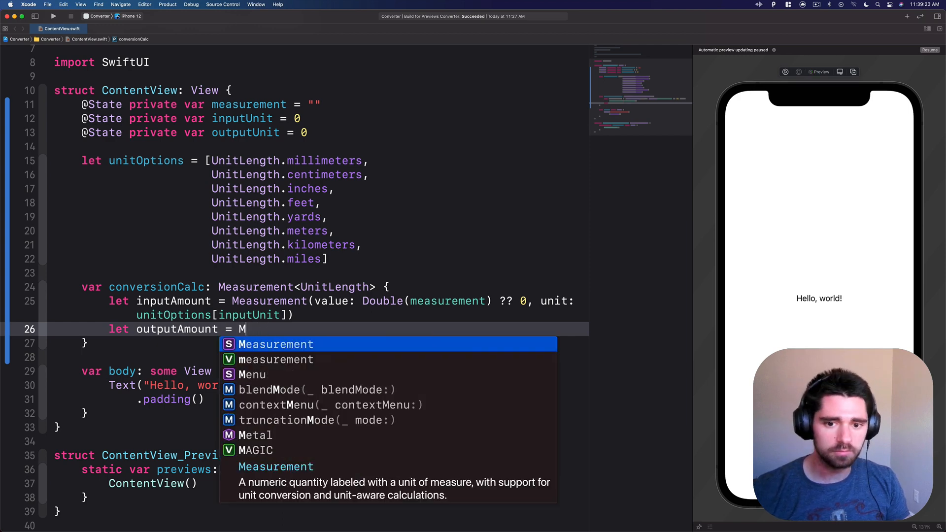
pyautogui.write('inputUnit')
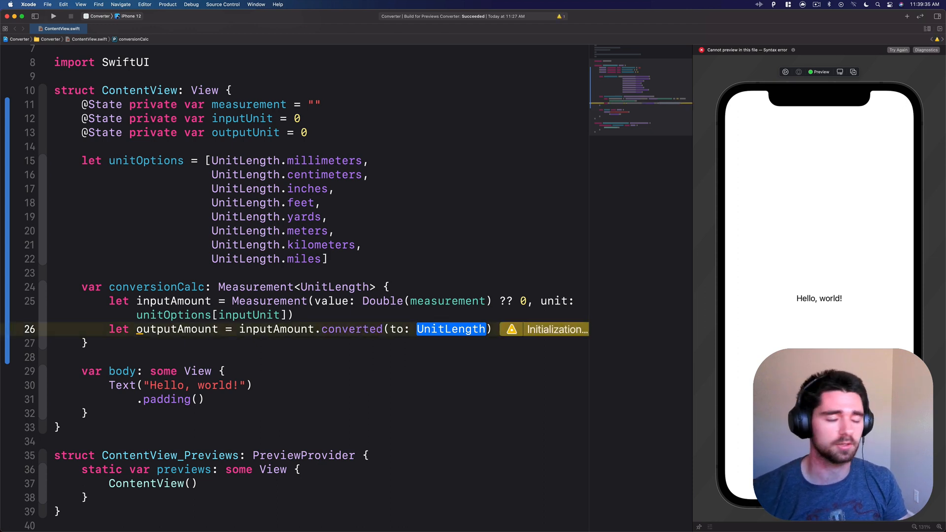
pyautogui.write('unitOptions[output')
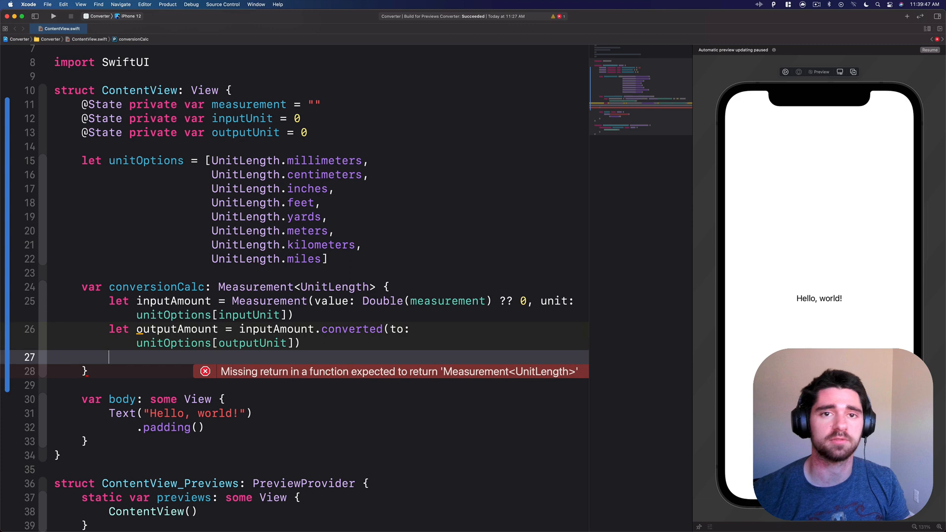
pyautogui.write('return outputAmount')
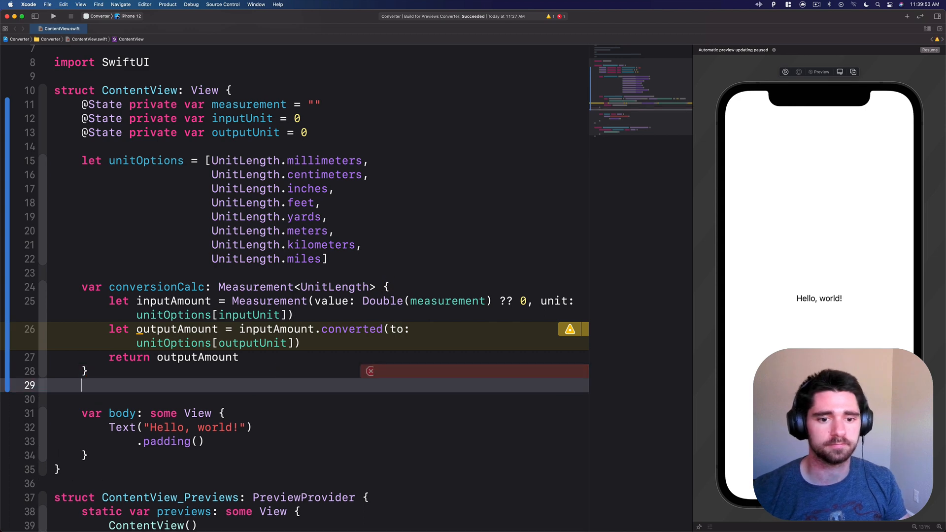
pyautogui.press('return')
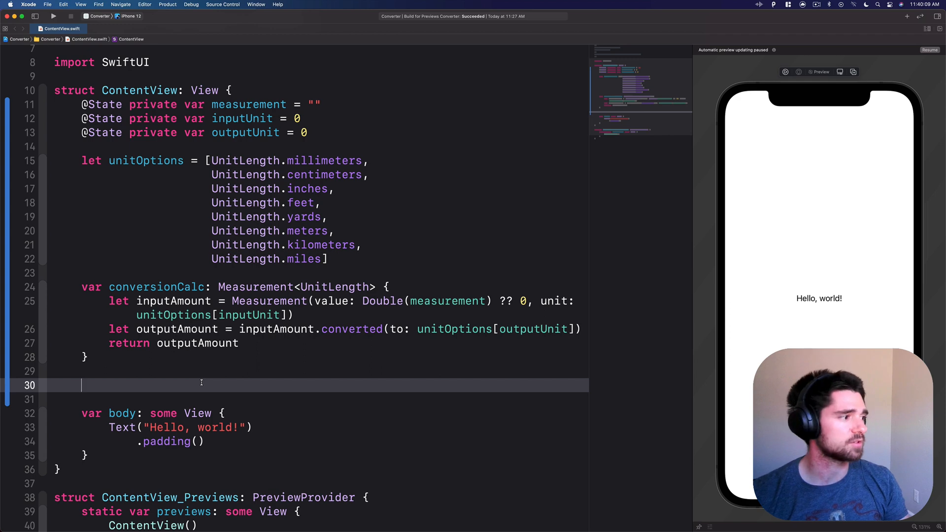
# - Add a formatter property returning a MeasurementFormatter with .long unitStyle and .providedUnit options
pyautogui.write('var forma')
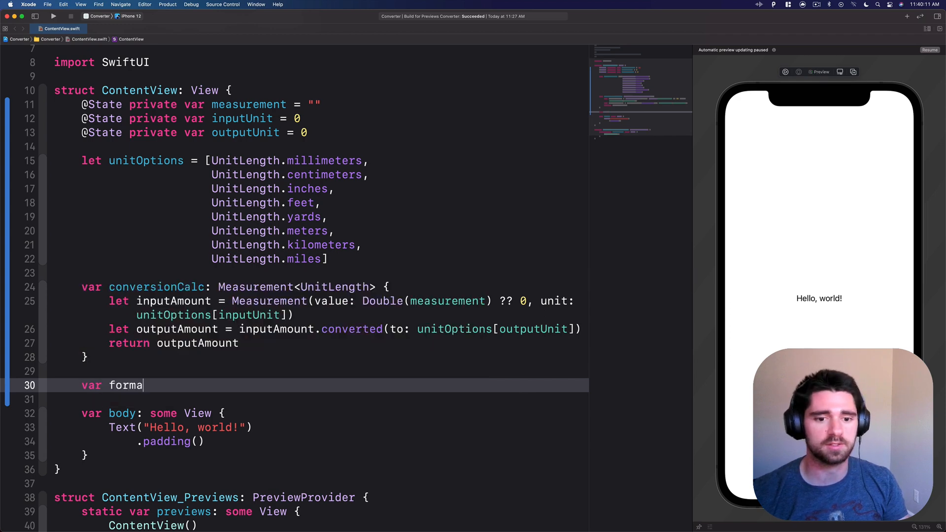
pyautogui.write('tter: MeasurementFormatter')
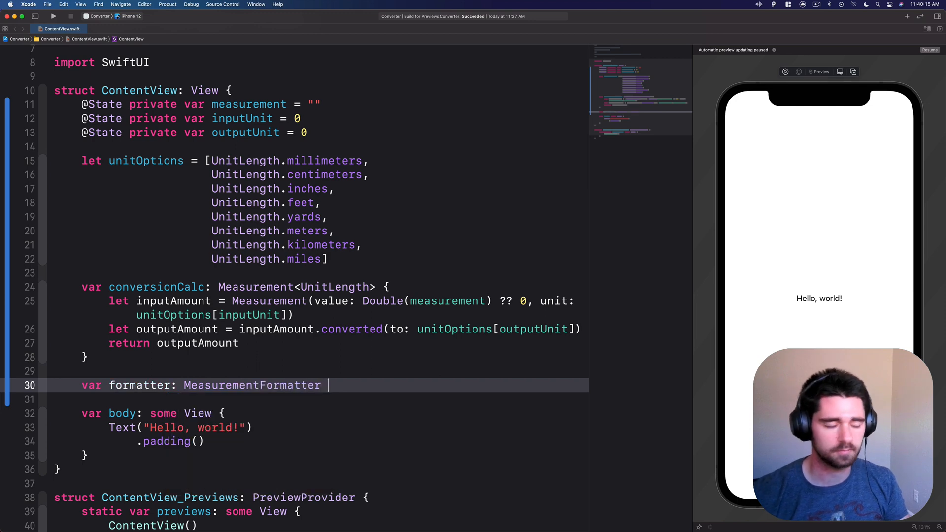
pyautogui.write('{ let new')
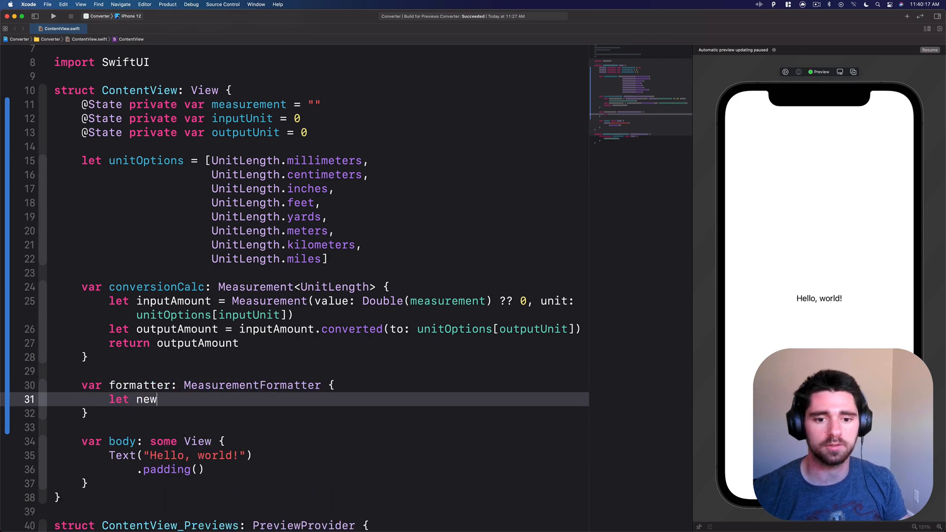
pyautogui.write('Format =')
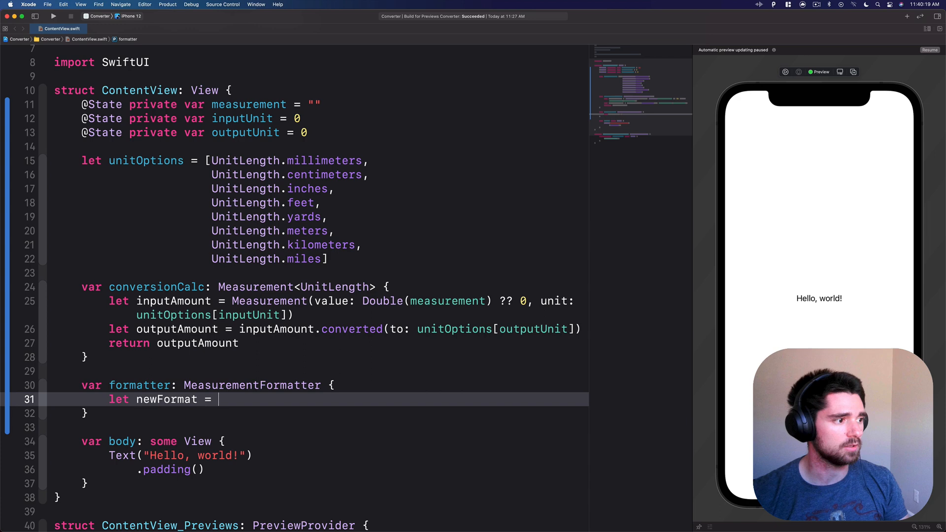
pyautogui.write('MeasurementFormatter(')
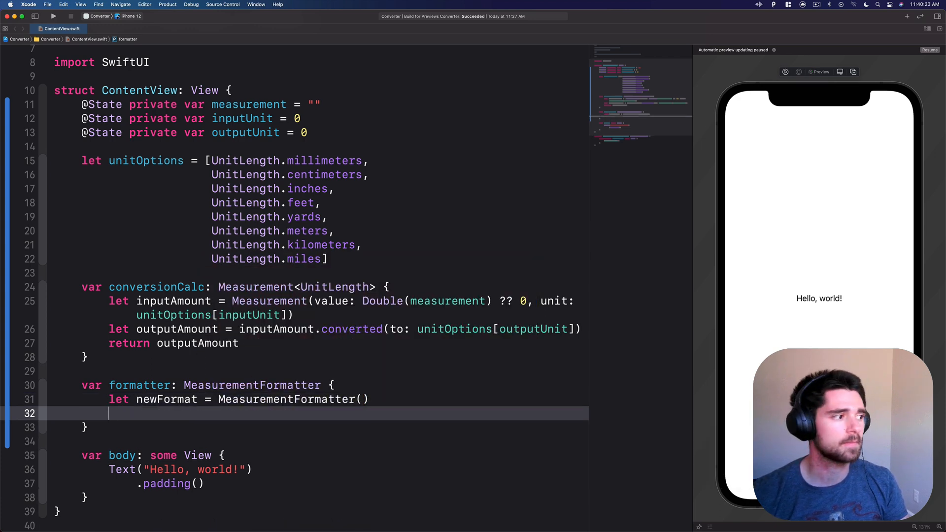
pyautogui.write('newFormat.unitStyle')
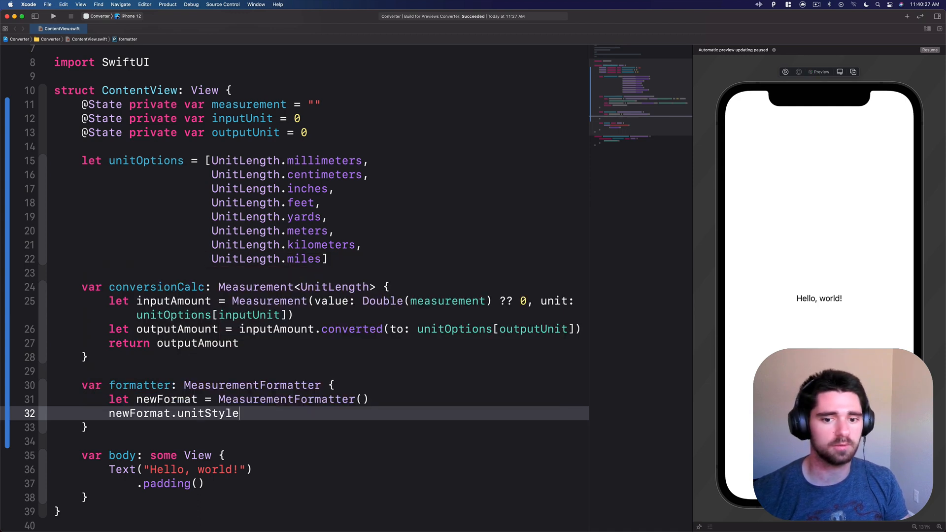
pyautogui.write('= .long')
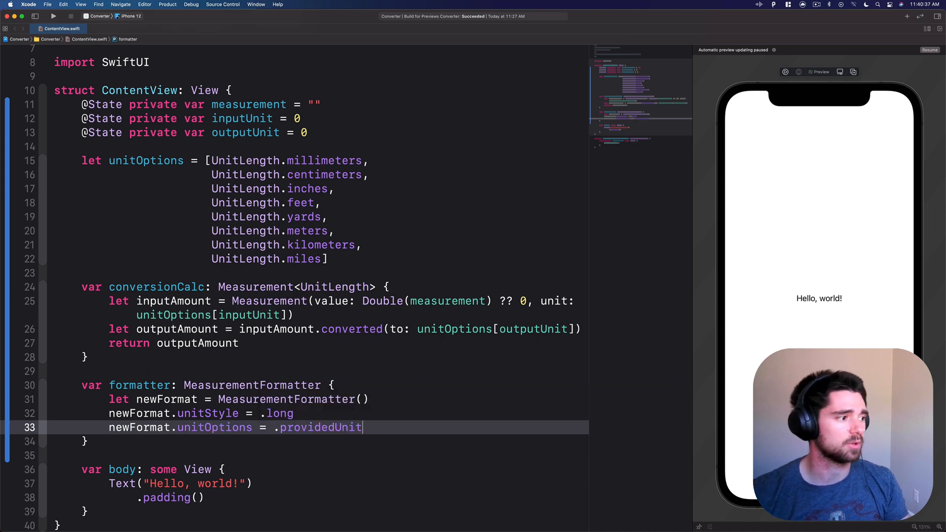
pyautogui.write('newFormat')
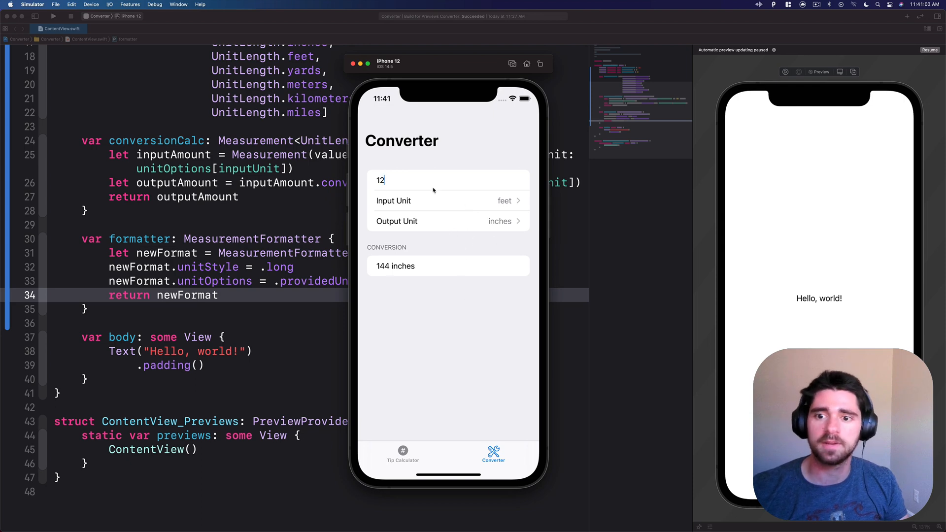
pyautogui.moveTo(250, 215)
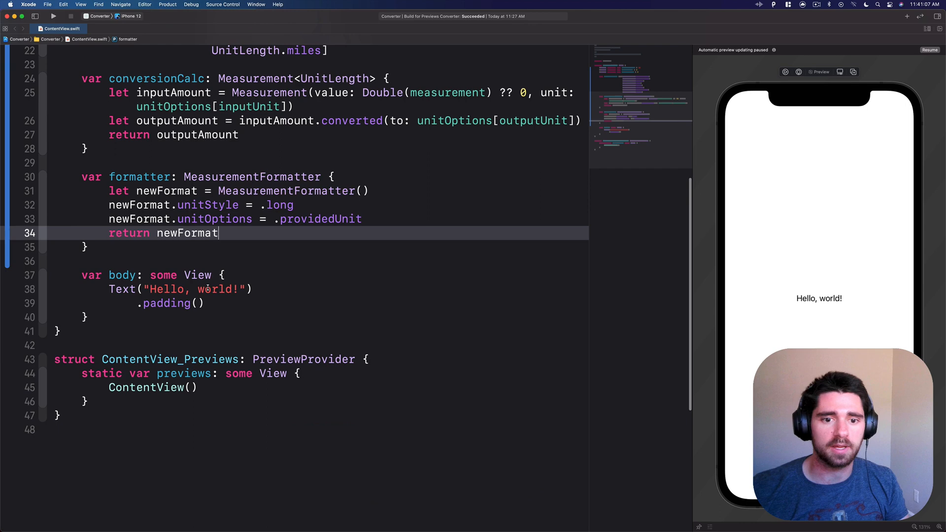
# - Replace the Hello, world! text with a NavigationView, Form and Section holding a TextField
pyautogui.moveTo(108, 289); pyautogui.dragTo(204, 303)
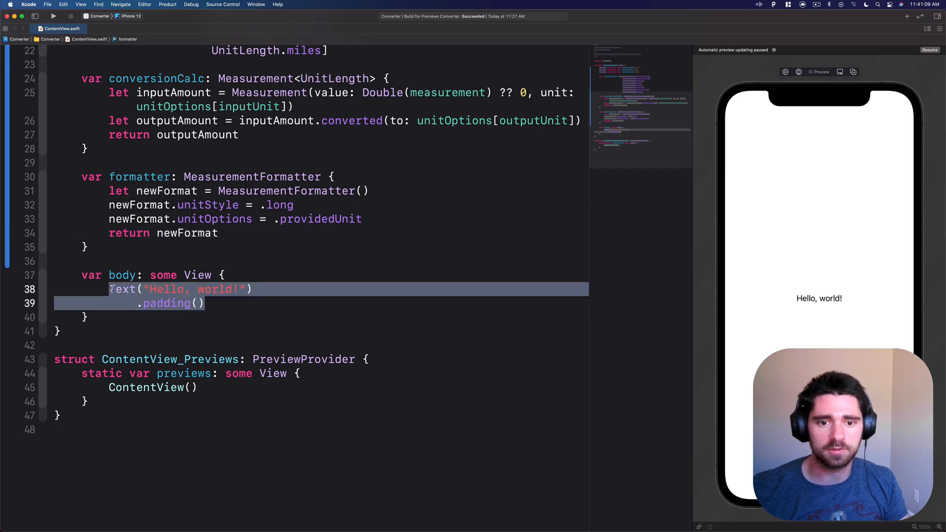
pyautogui.press('Delete')
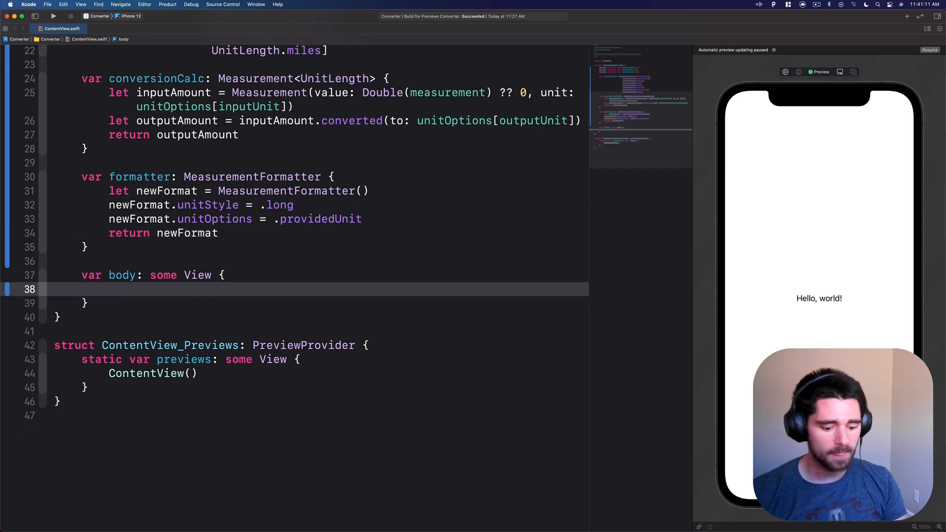
pyautogui.write('NavigationView {')
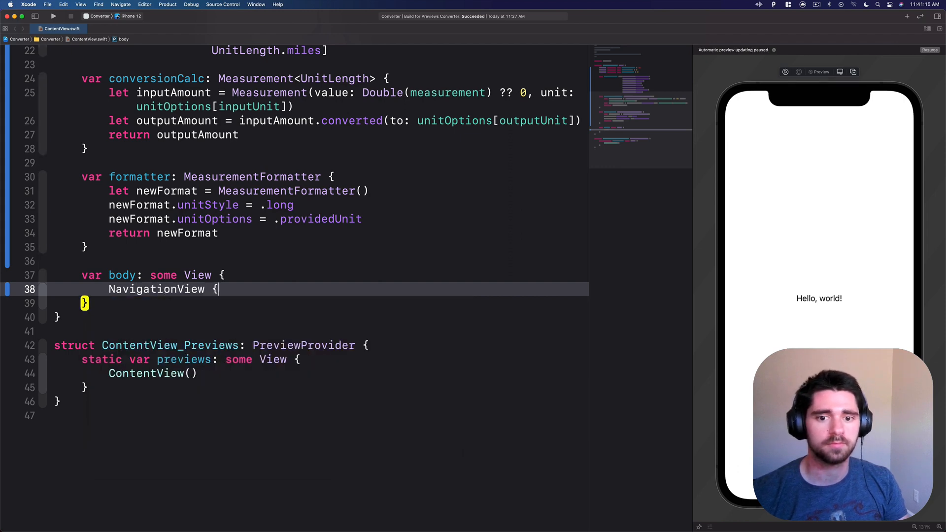
pyautogui.write('Form {')
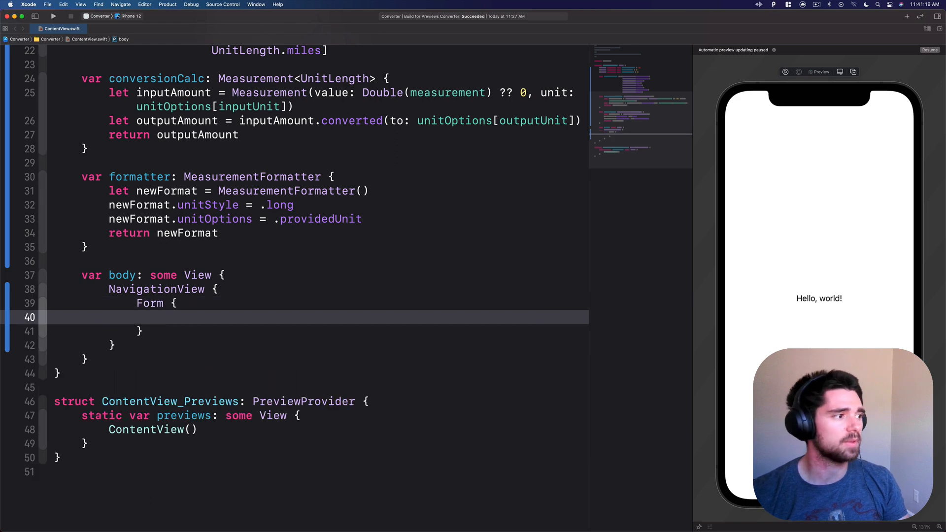
pyautogui.write('Section {')
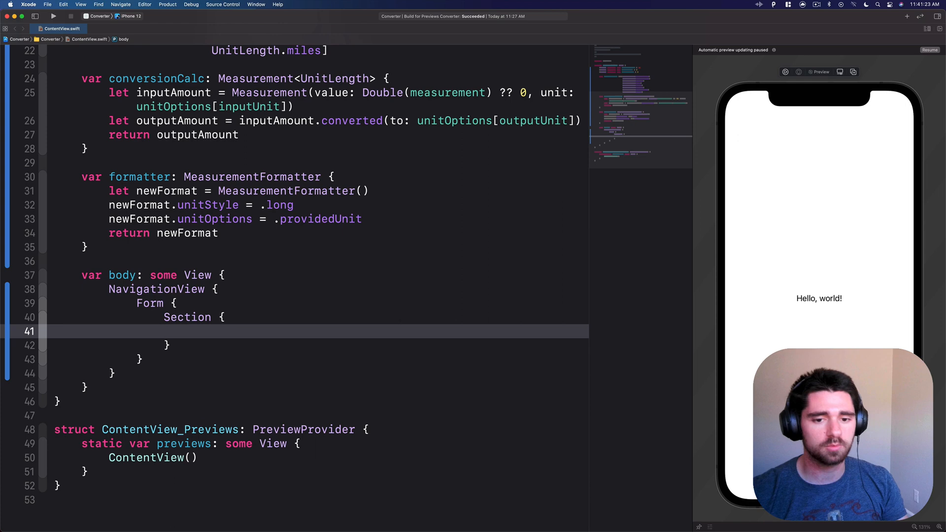
pyautogui.write('Textfield("\\')
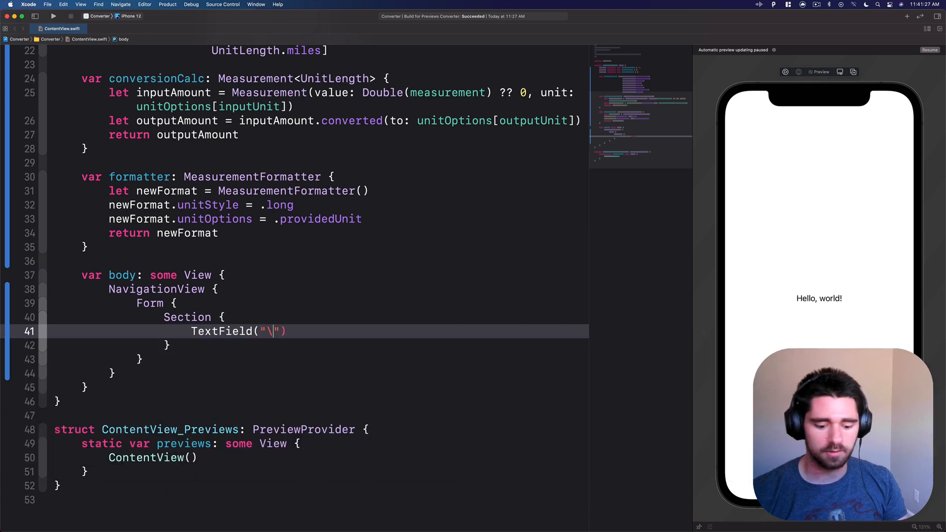
pyautogui.write('(formatter.string(from:')
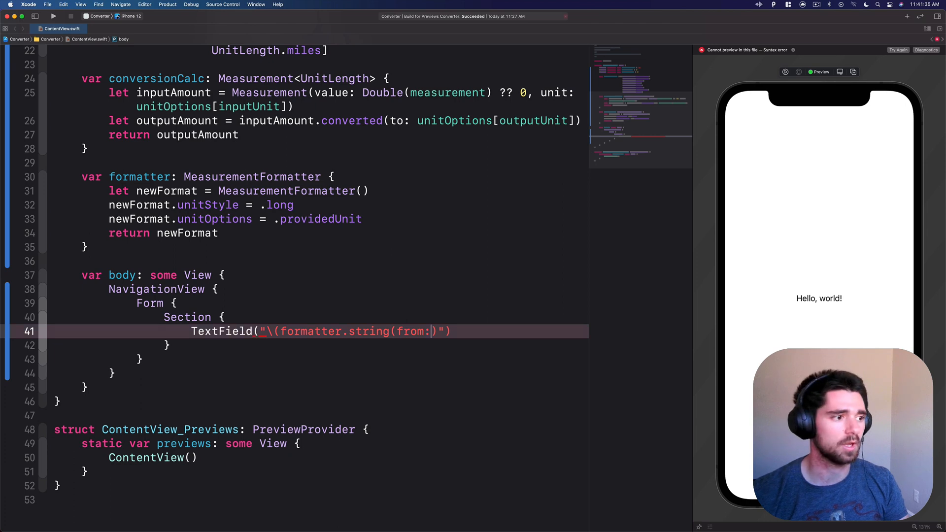
# - Complete the TextField with a unit-based placeholder, $measurement binding and decimal-pad keyboard
pyautogui.write('unitOptions[')
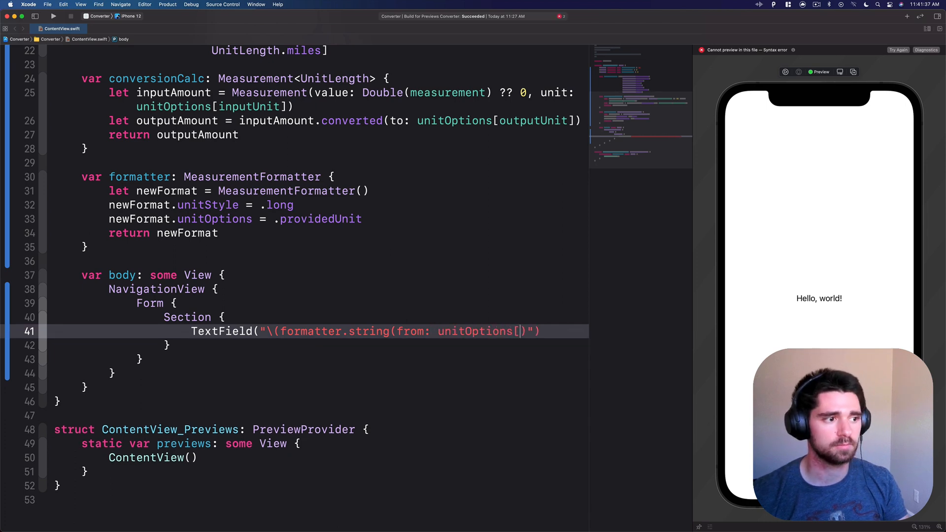
pyautogui.write('inputUnit')
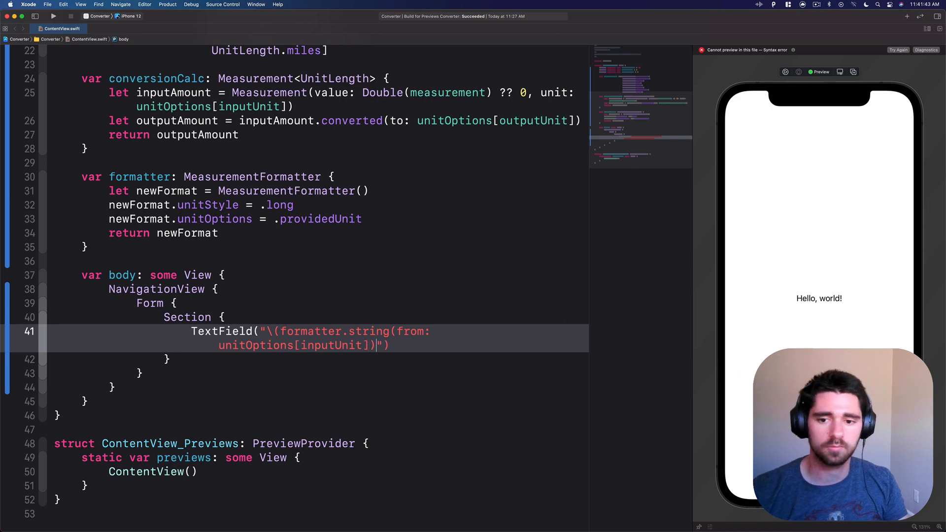
pyautogui.write('=')
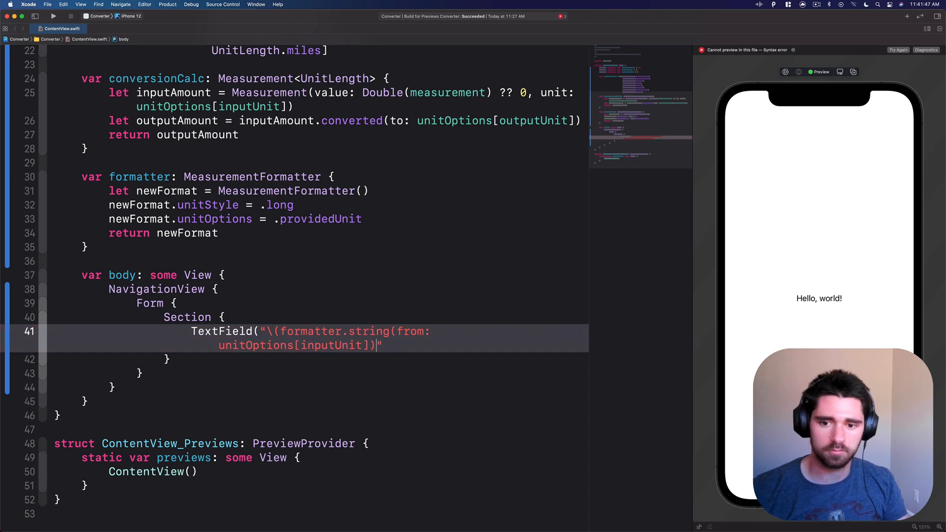
pyautogui.write(')')
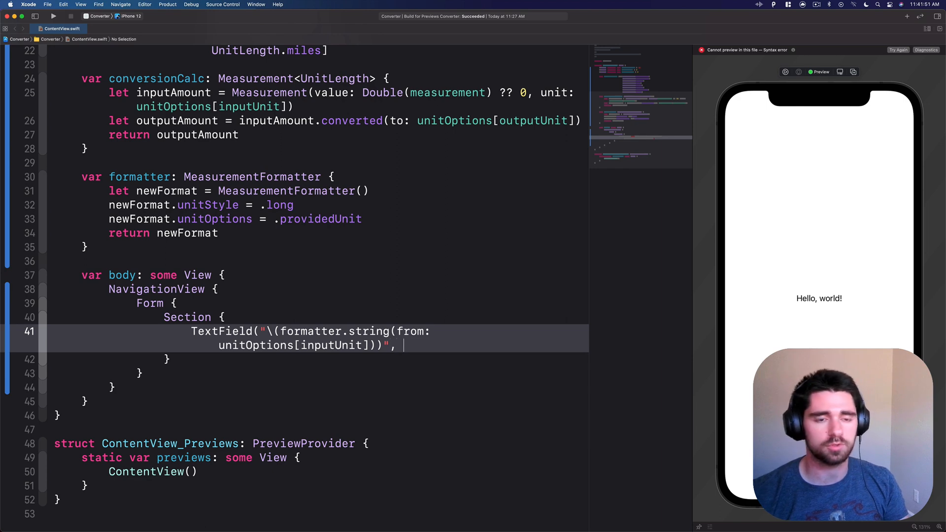
pyautogui.write('text:')
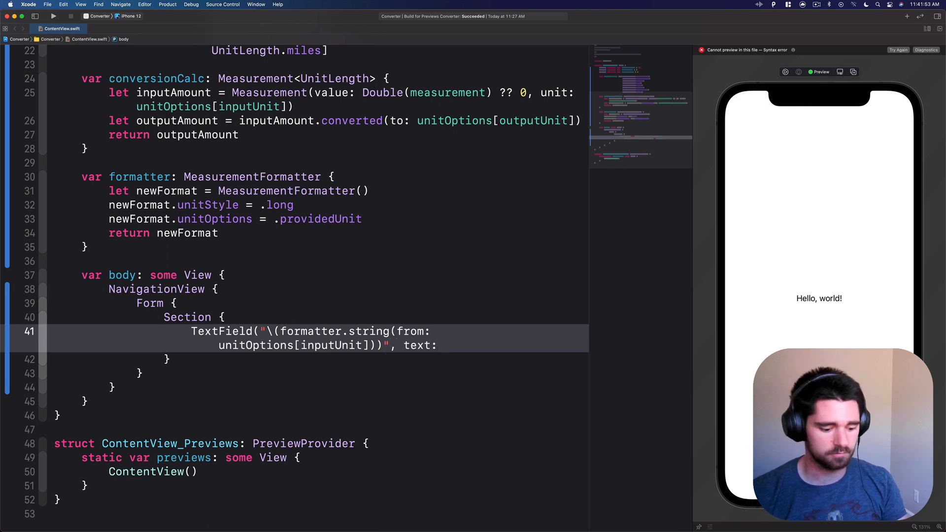
pyautogui.write('$measurement')
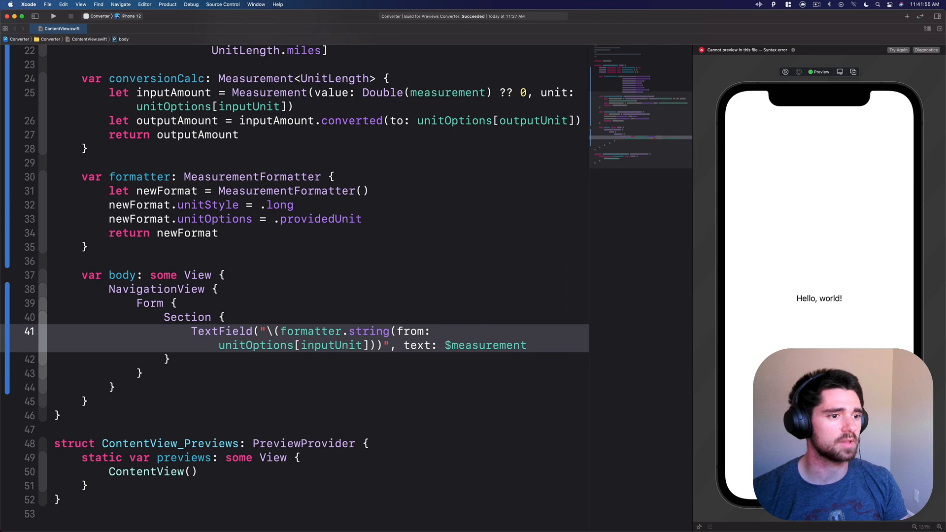
pyautogui.write(')')
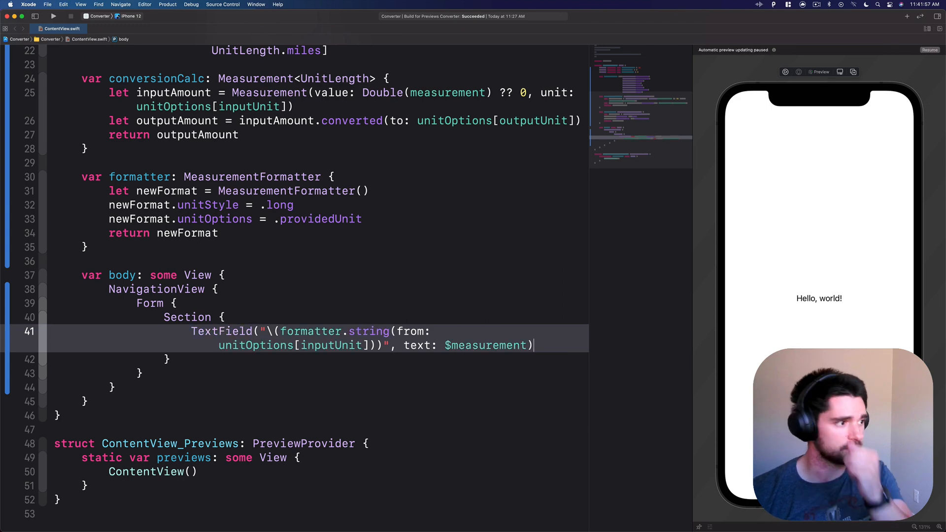
pyautogui.write('.keyboardType(.decimalPad)')
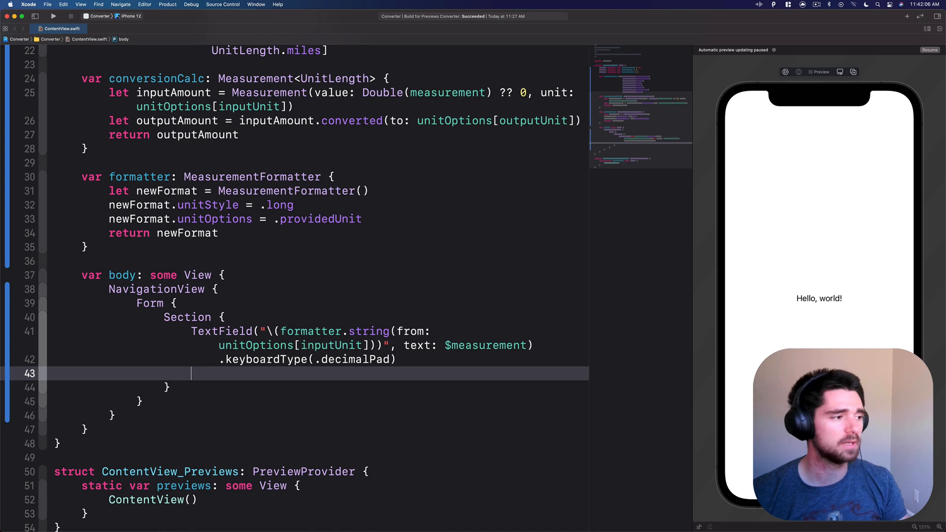
pyautogui.write('Picker("Input ")')
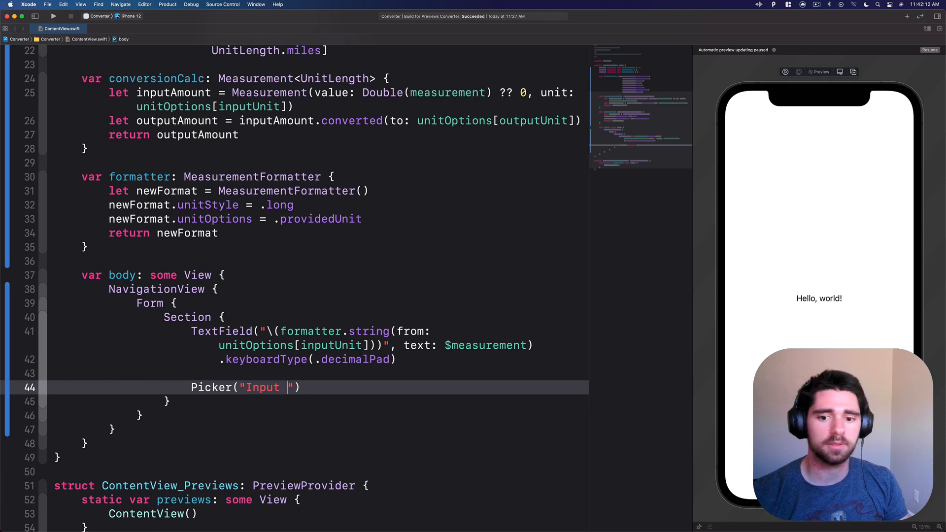
# - Create the Input Unit picker bound to $inputUnit with a ForEach over unitOptions
pyautogui.write('Unit", s')
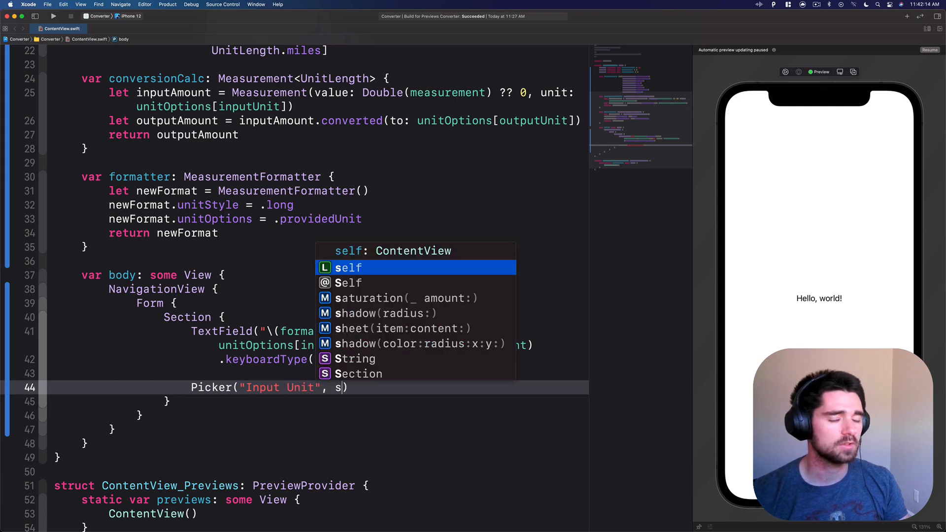
pyautogui.write('electe')
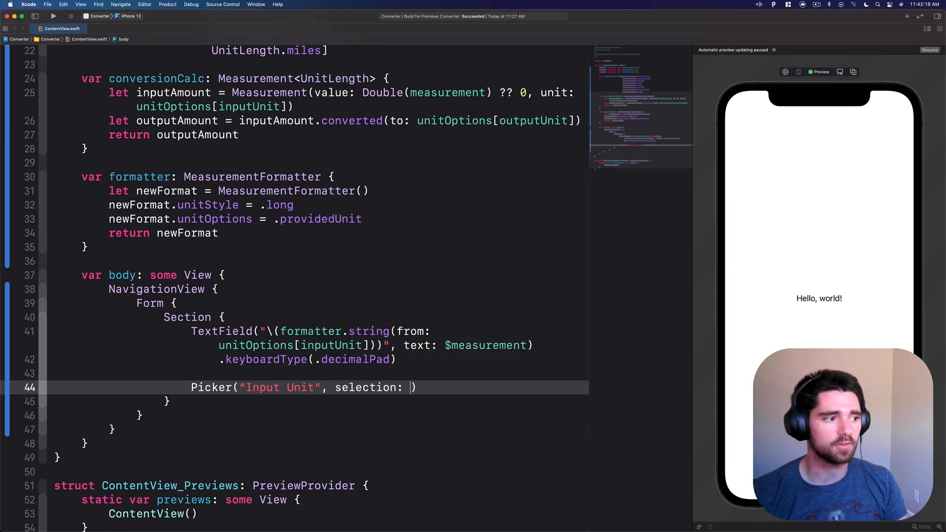
pyautogui.write('$inputUnit)')
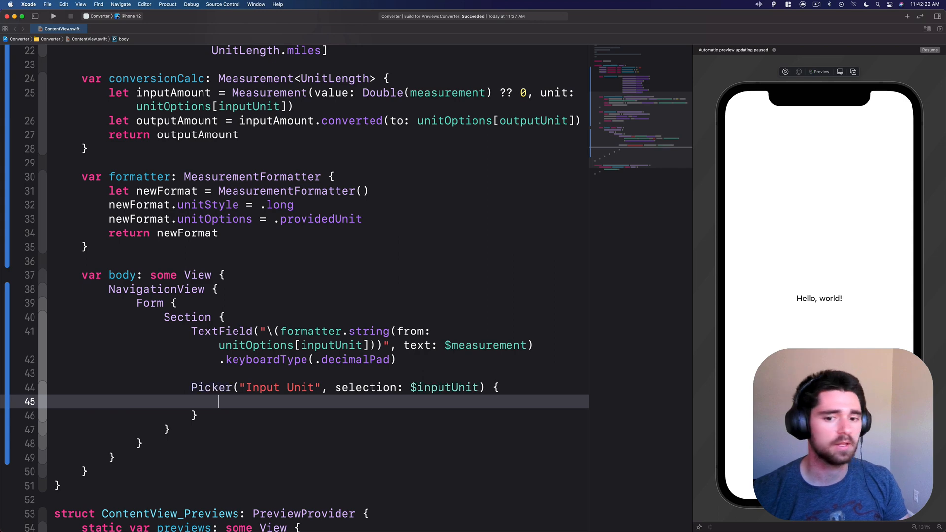
pyautogui.write('ForEach')
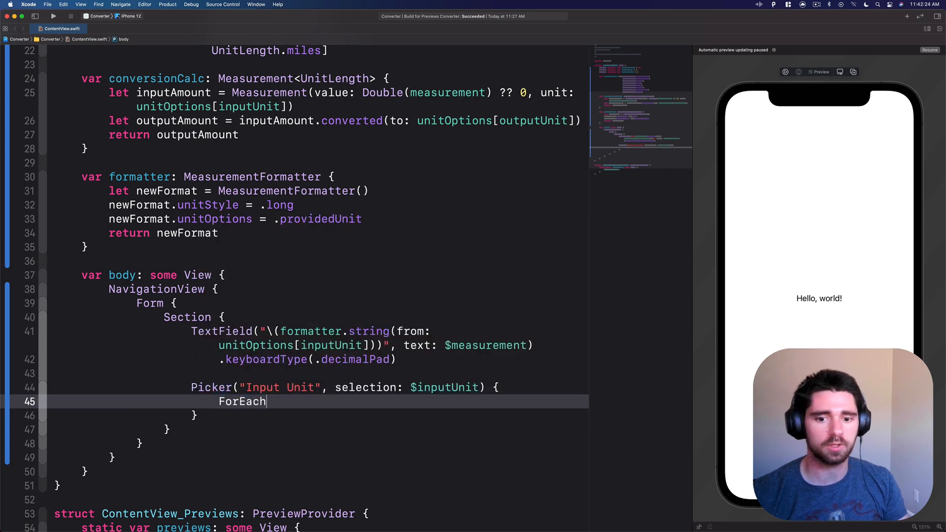
pyautogui.write('(0..<)')
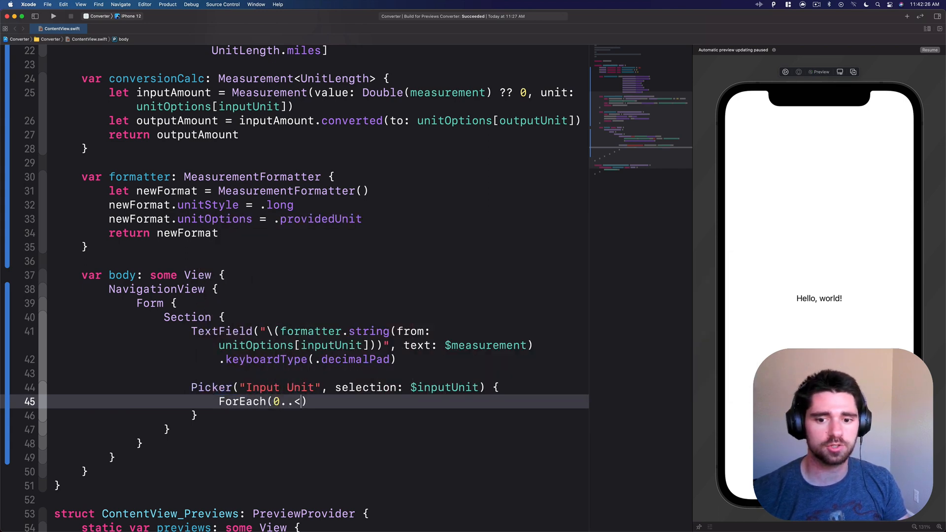
pyautogui.write('unitOptions.count')
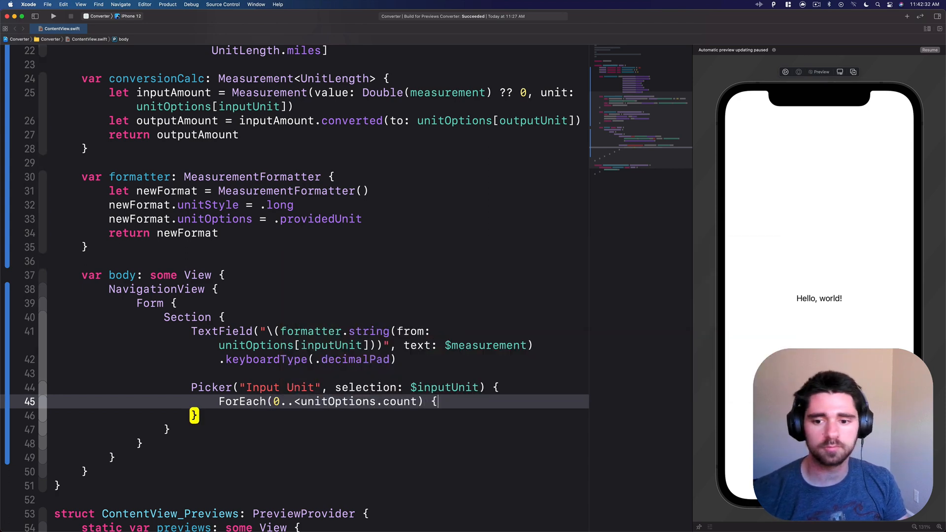
# - In the loop, set formattedOutput = formatter.string(from: unitOptions[$0]) and start a Text row
pyautogui.write('let')
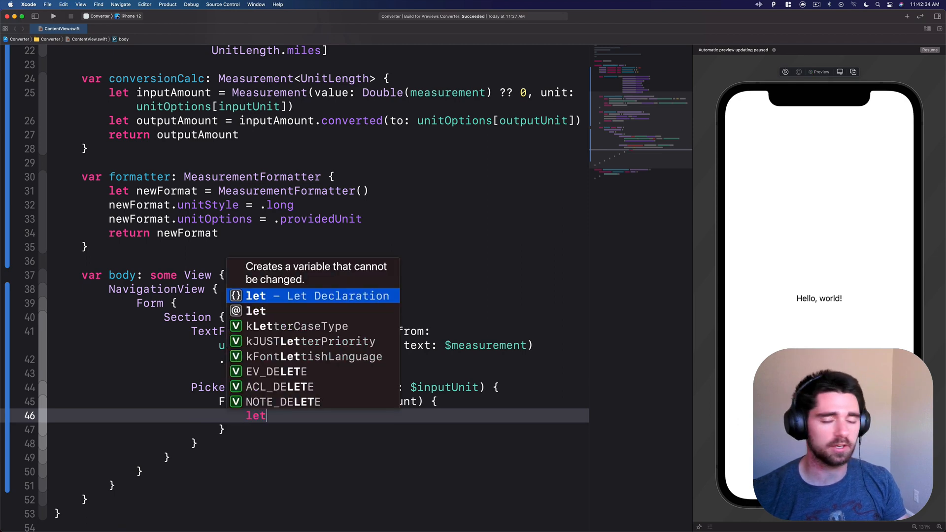
pyautogui.write('formatted')
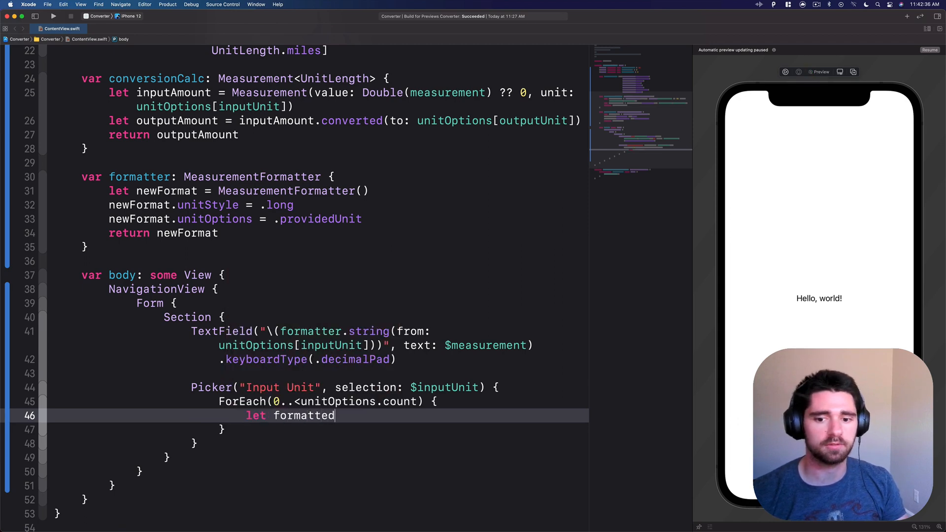
pyautogui.write('Output = formatter.string(from: unitOptions[])')
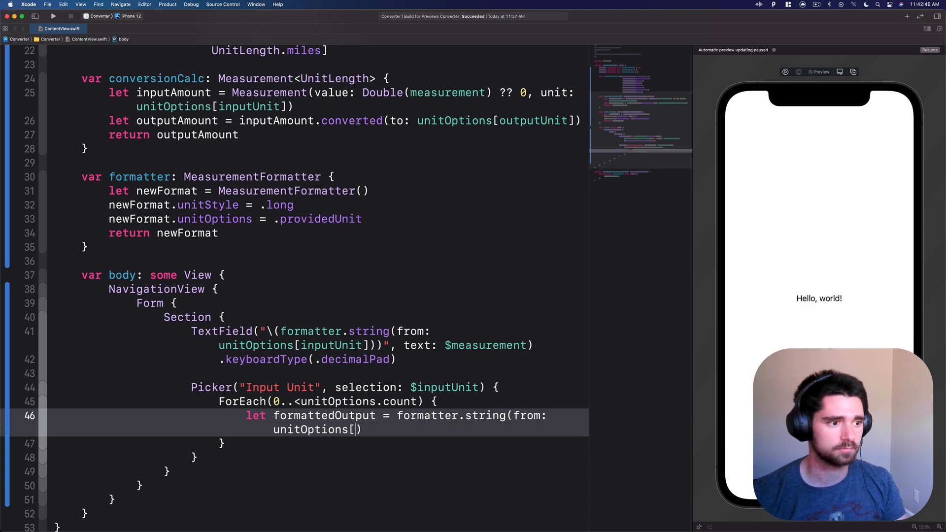
pyautogui.write('$0')
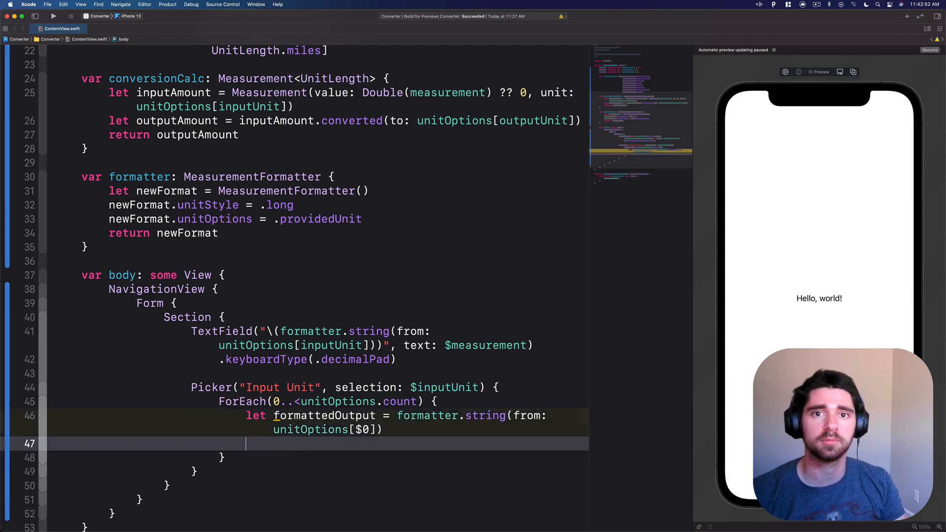
pyautogui.write('Text("\\()")')
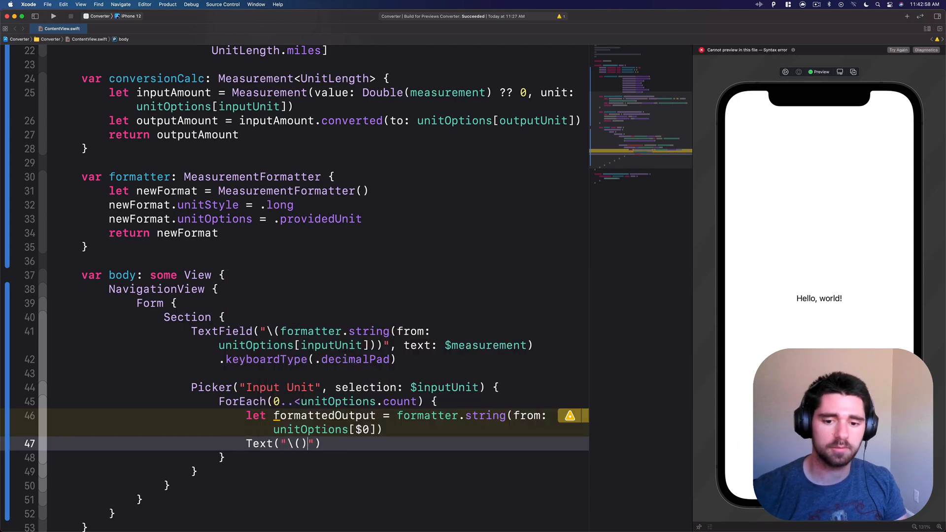
pyautogui.write('formattedOutput')
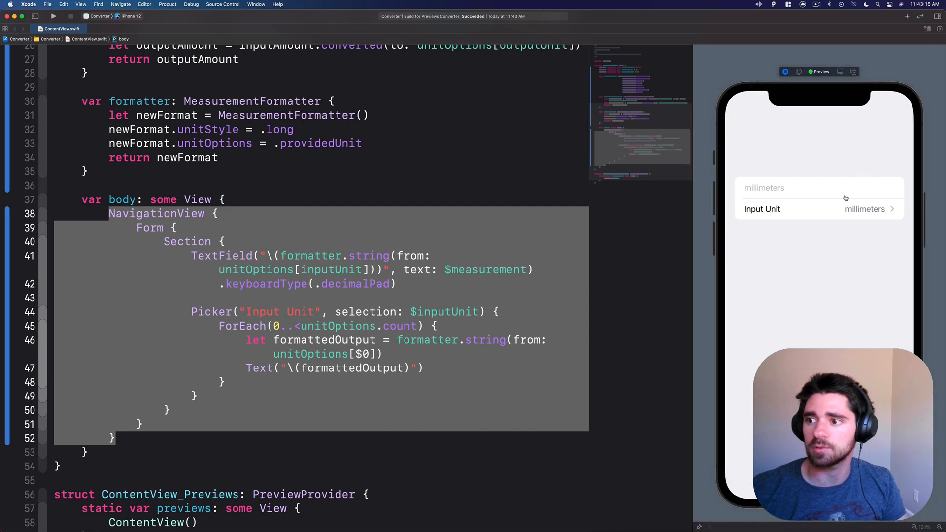
# - Resume the canvas preview to show the Input Unit row reading millimeters
pyautogui.click(819, 209)
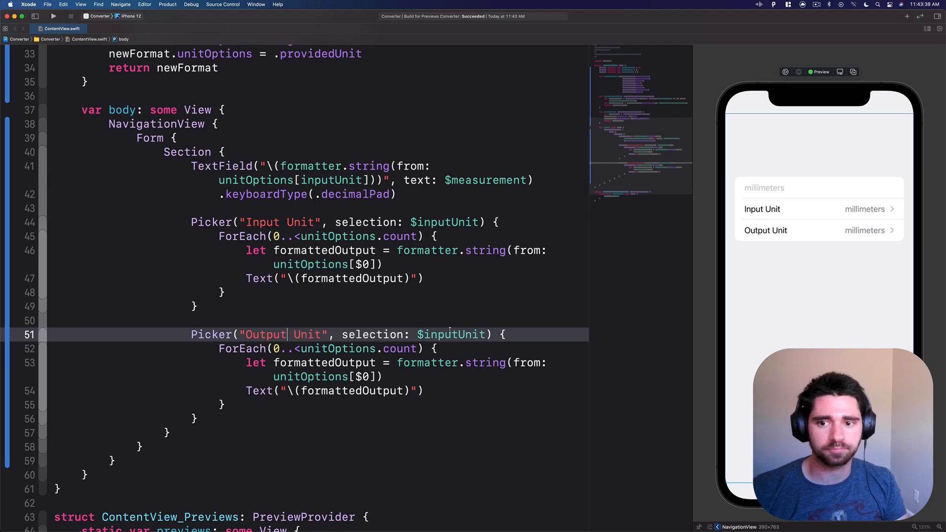
# - Change the Output Unit picker's selection binding from $inputUnit to $outputUnit
pyautogui.doubleClick(451, 334)
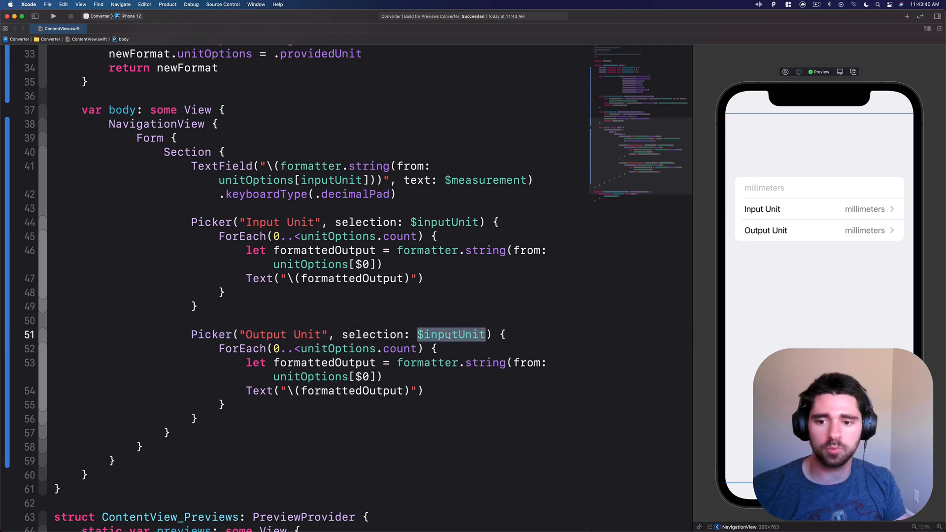
pyautogui.write('out')
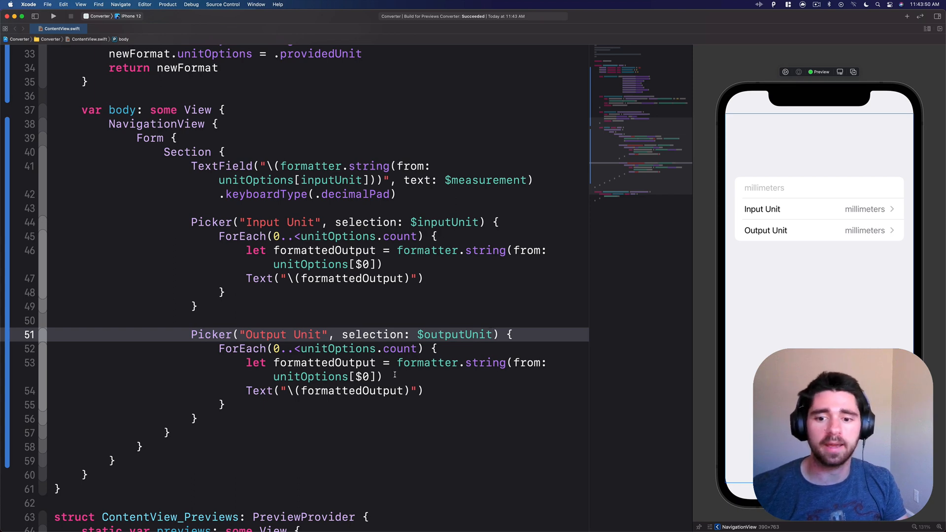
pyautogui.scroll(-3)
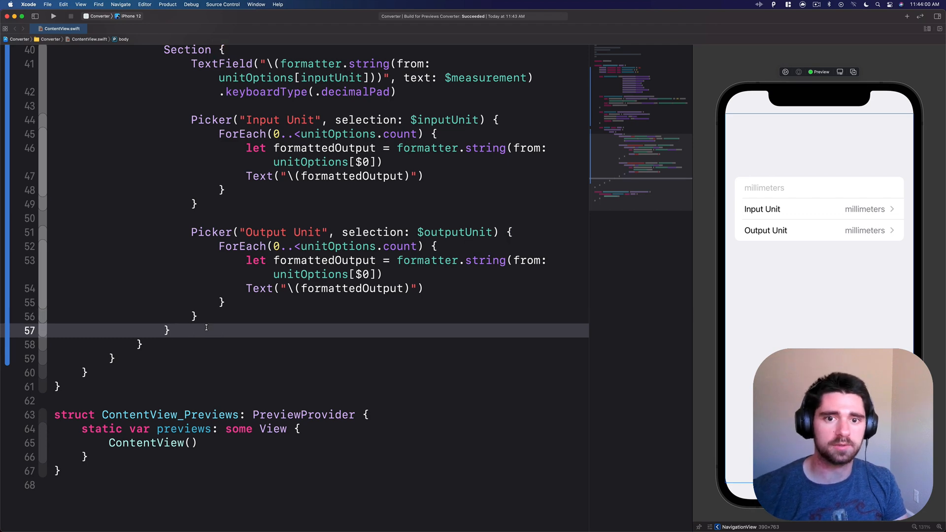
# - Add a Section with header "Conversion" showing Text(formatter.string(from: conversionCalc))
pyautogui.write('Section {')
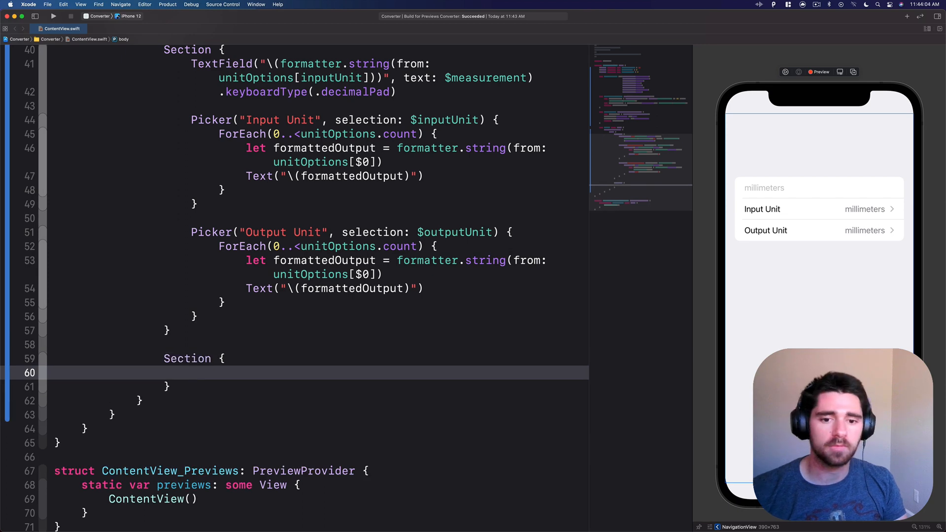
pyautogui.write('header: Text("Conversi"))')
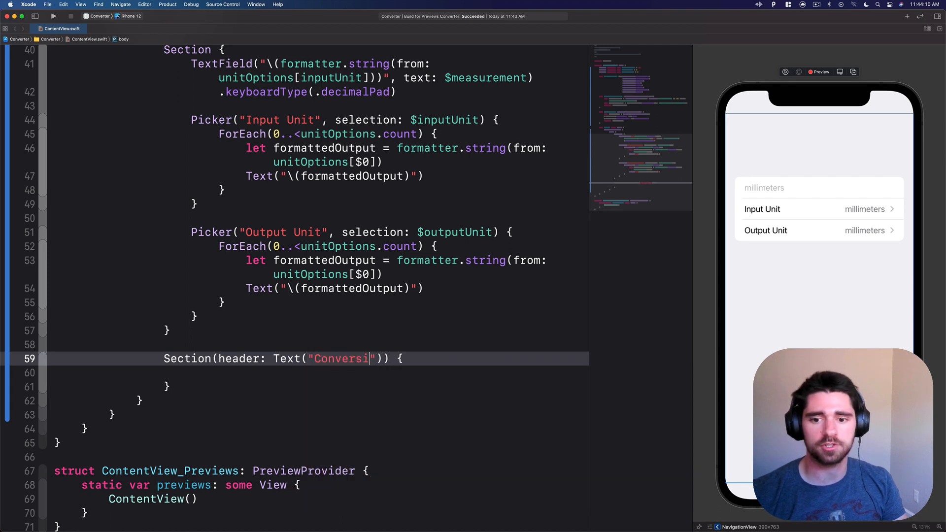
pyautogui.write('on')
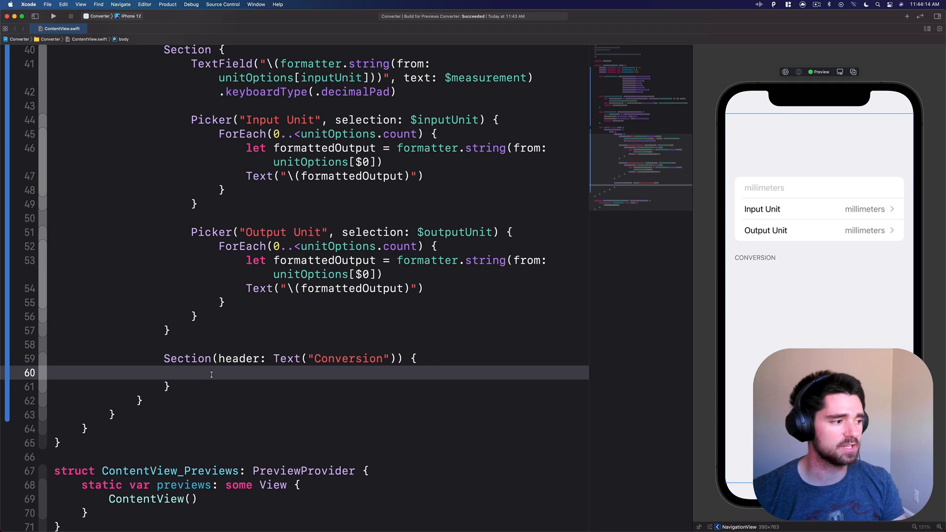
pyautogui.write('Text(formatter.string(from: Measurement<Unit>')
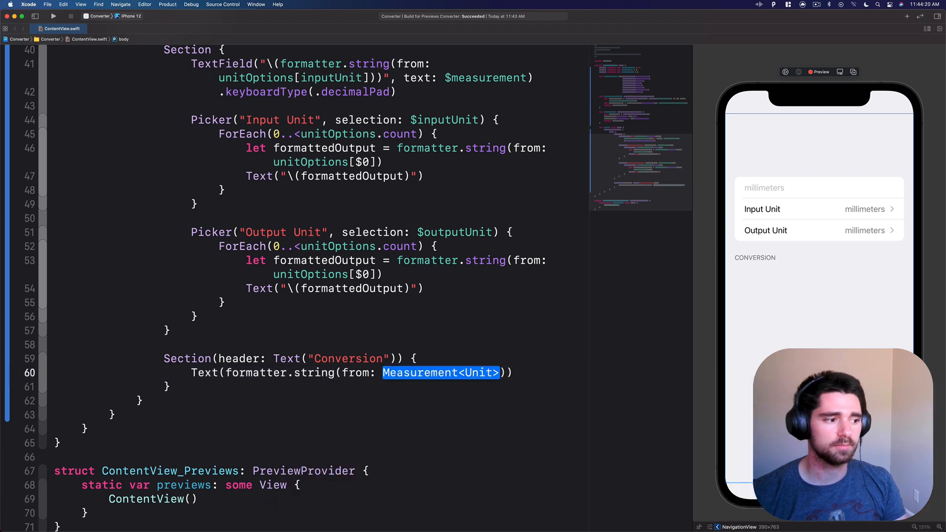
pyautogui.write('conversionCalc')
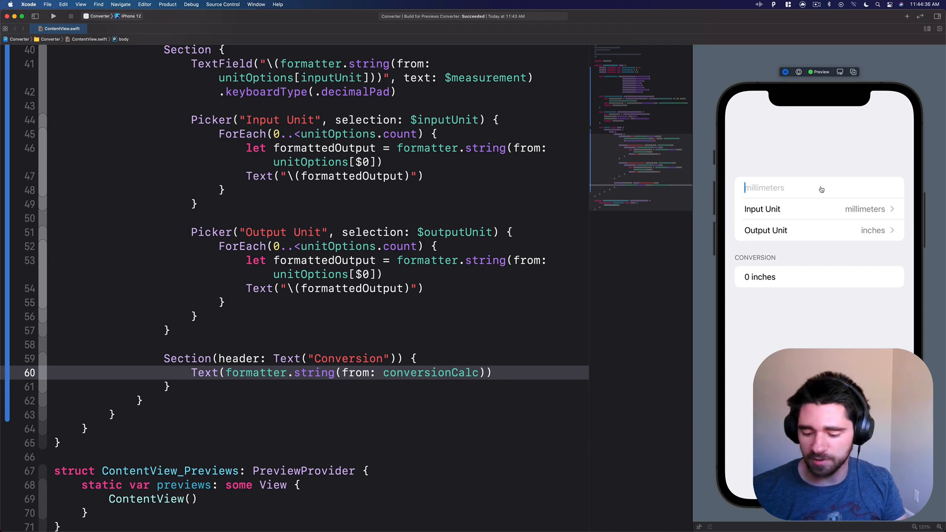
# - Enter 100 in the preview's field to get 3.937 inches from millimetres
pyautogui.write('100')
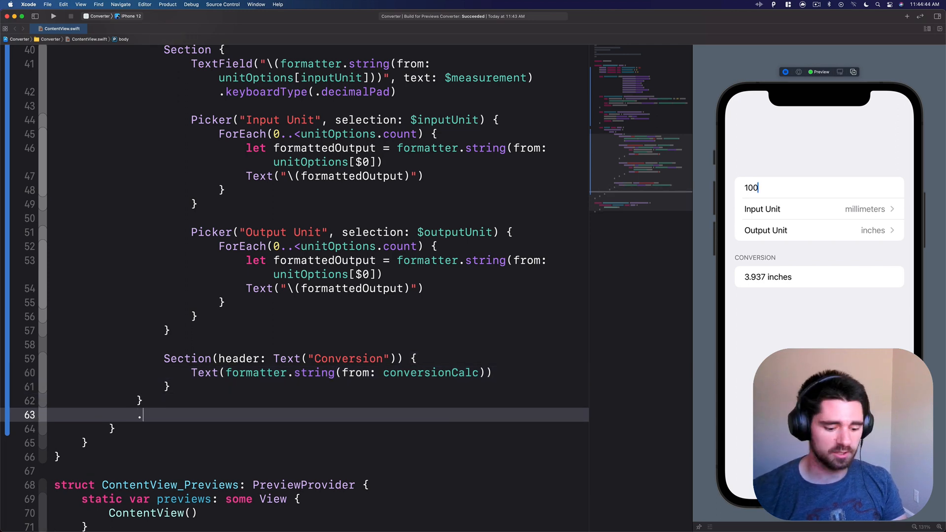
# - Add a navigationBarTitle of "Converter" after the Form's closing brace
pyautogui.write('navigationBarTitle("')
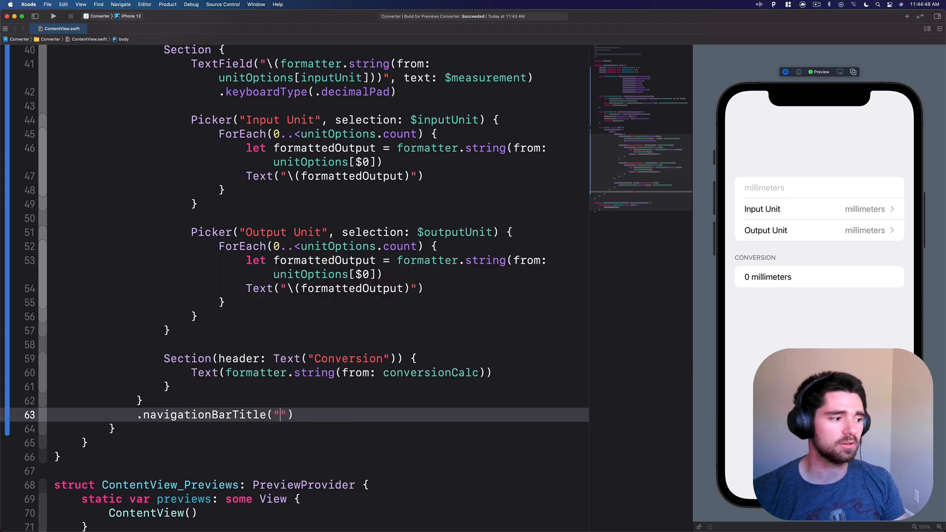
pyautogui.write('Converter')
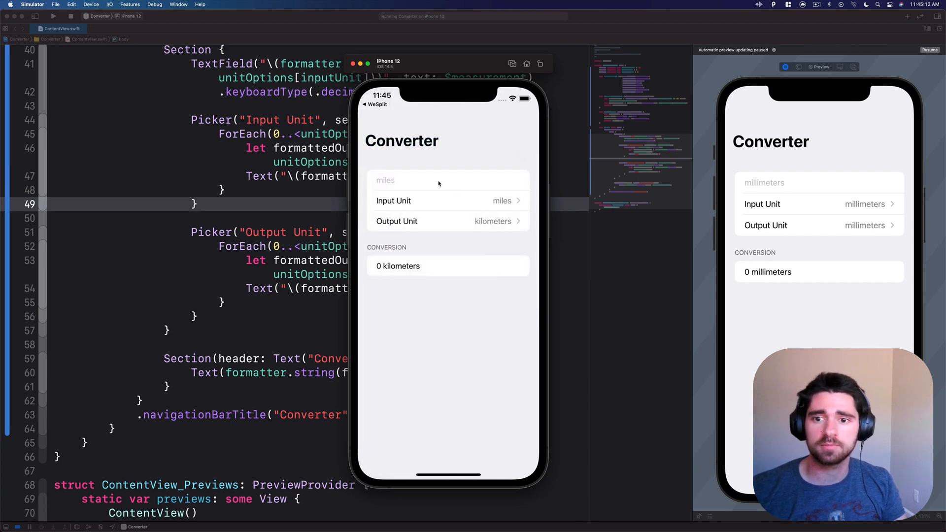
# - Enter 1 in the Simulator app to convert 1 mile into 1.609 kilometers
pyautogui.write('1')
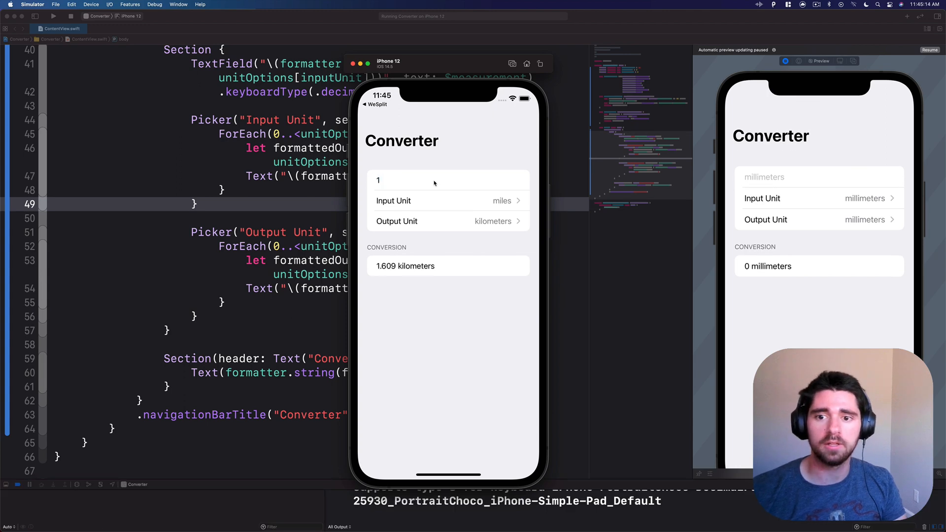
pyautogui.moveTo(421, 271)
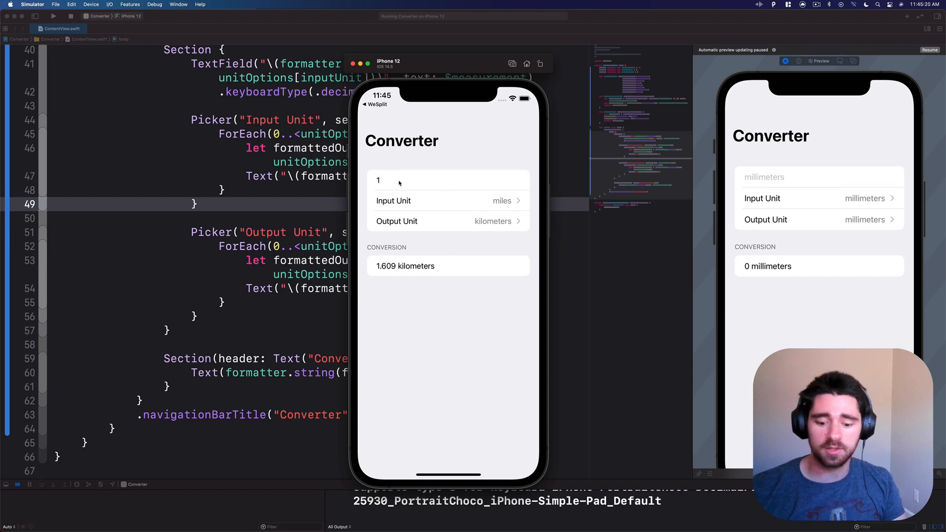
pyautogui.click(447, 201)
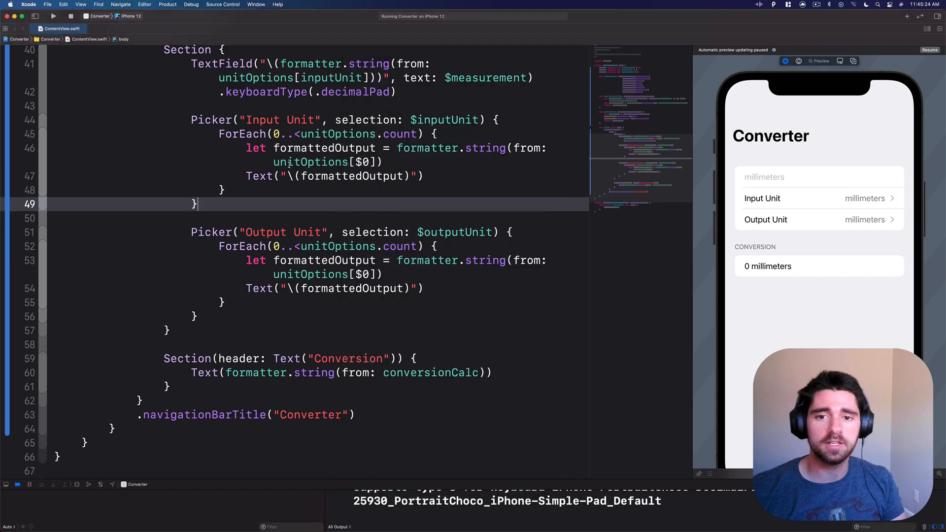
# - Select unitOptions in the Input Unit ForEach in the Xcode editor
pyautogui.doubleClick(311, 161)
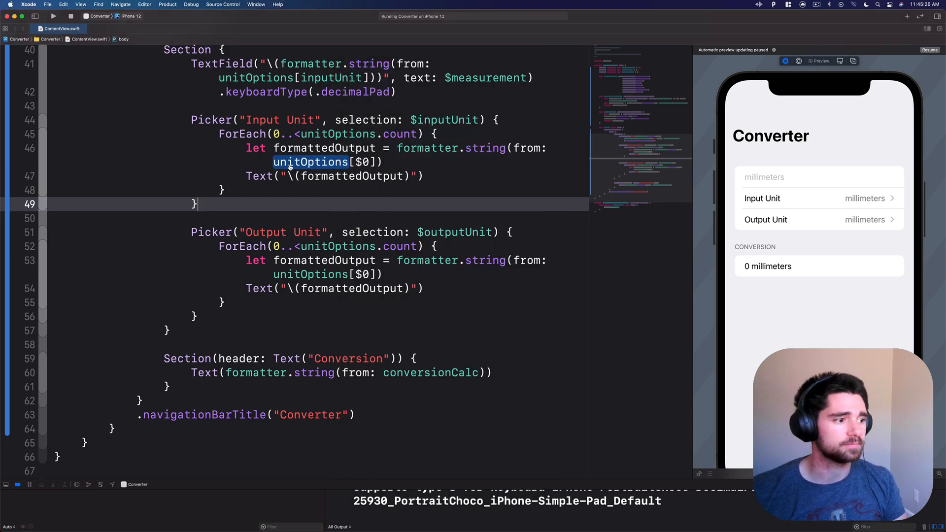